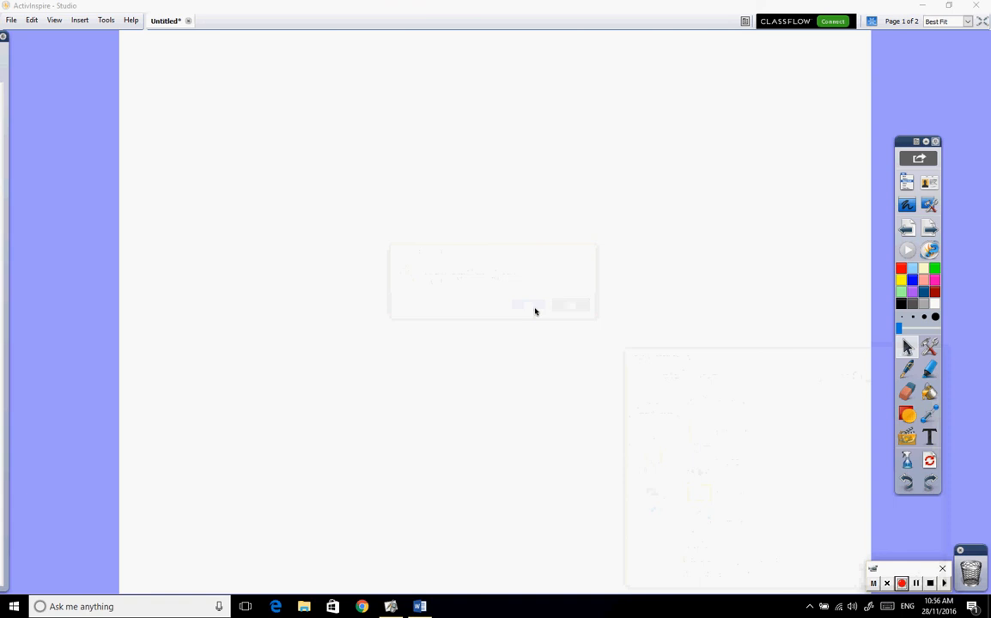
{"action": "mouse_move", "coordinate": [420, 606]}
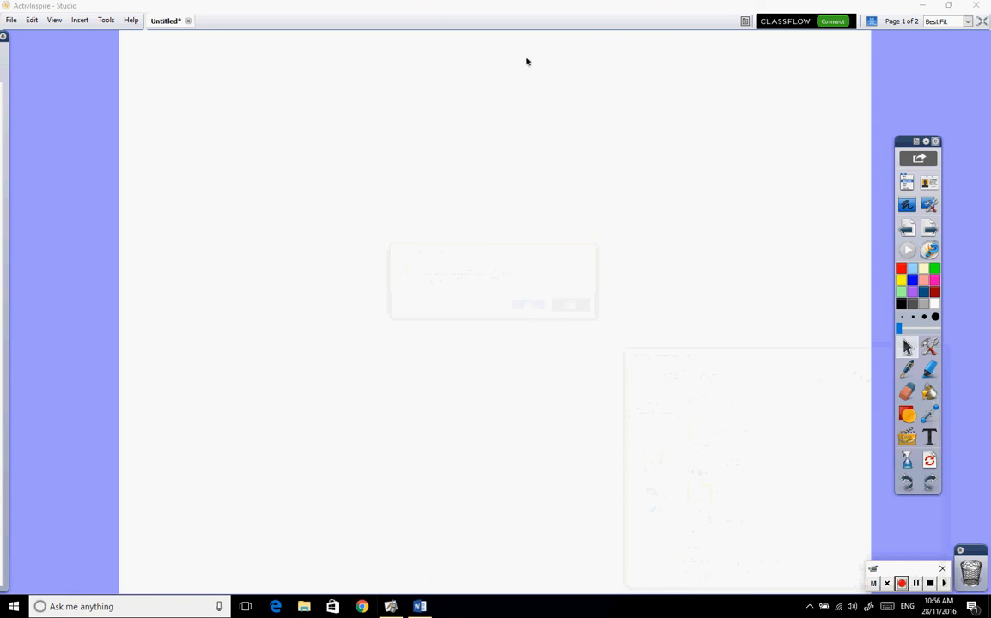
{"action": "mouse_move", "coordinate": [420, 606]}
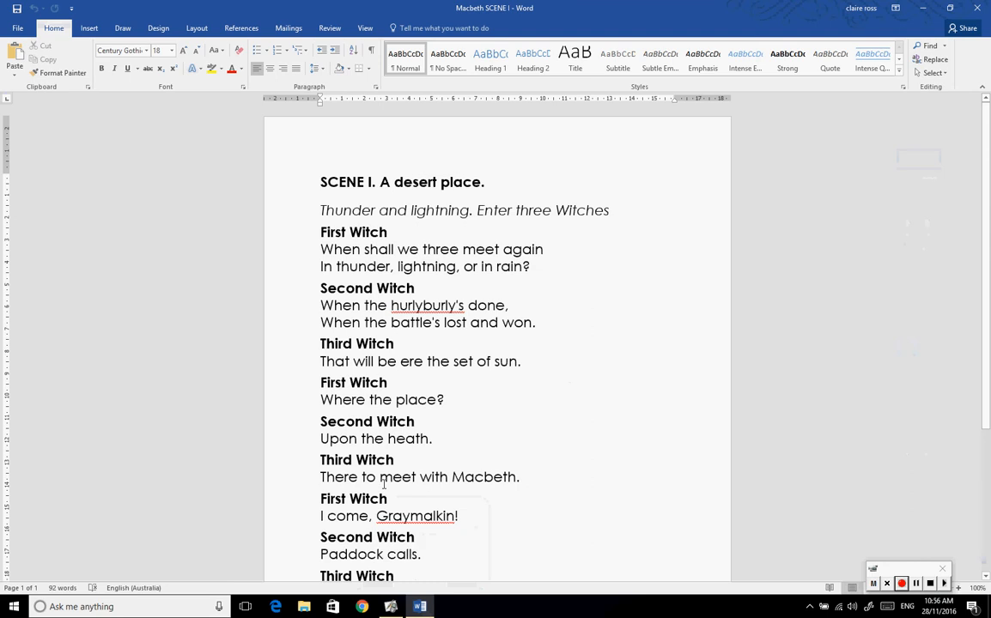
Copy the whole Macbeth scene text from Word and minimize the Word window
{"action": "key", "text": "ctrl+a"}
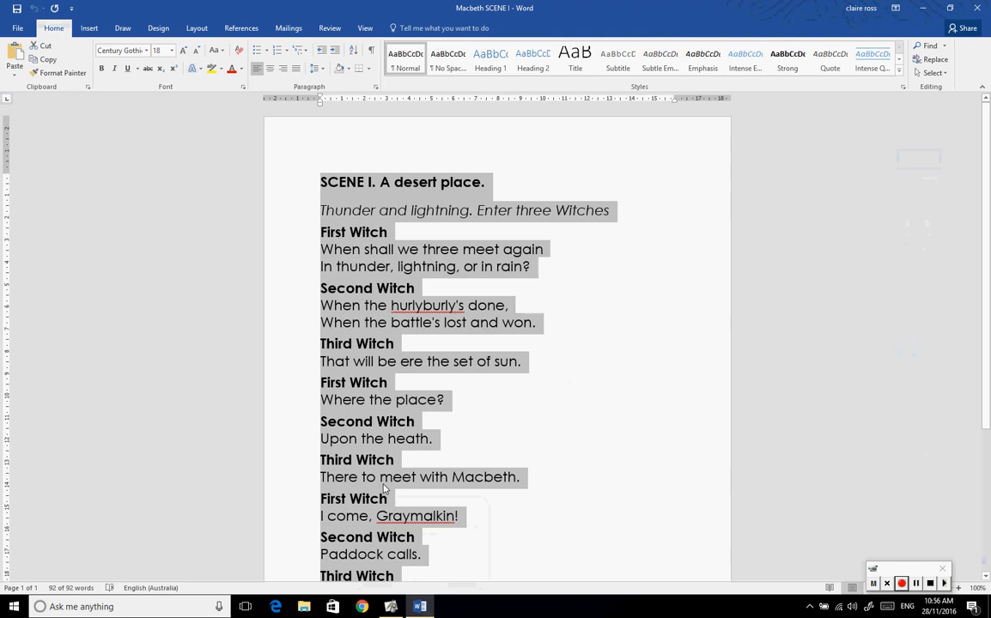
{"action": "mouse_move", "coordinate": [924, 7]}
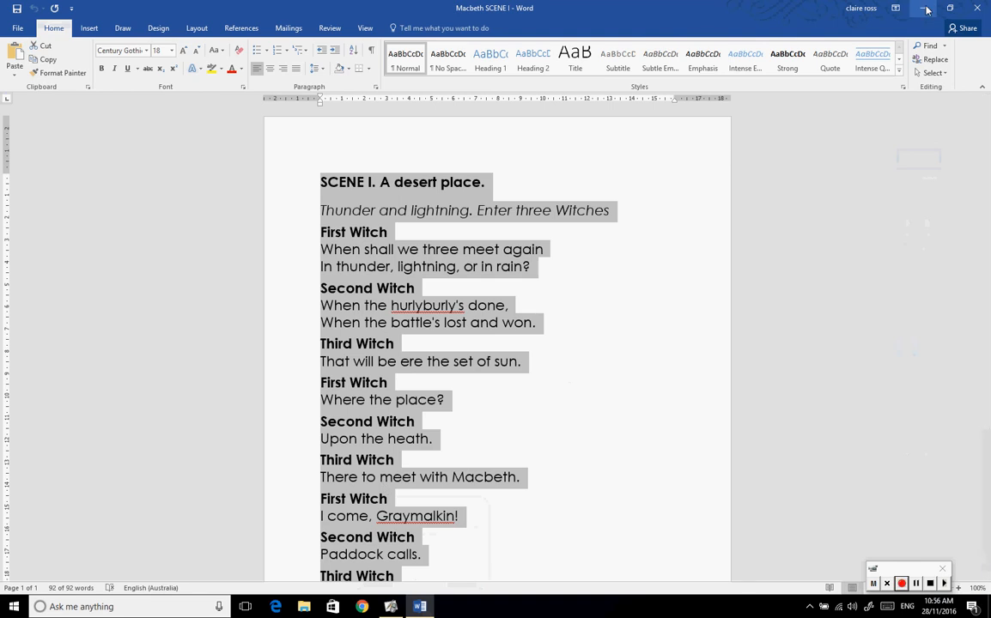
{"action": "left_click", "coordinate": [390, 606]}
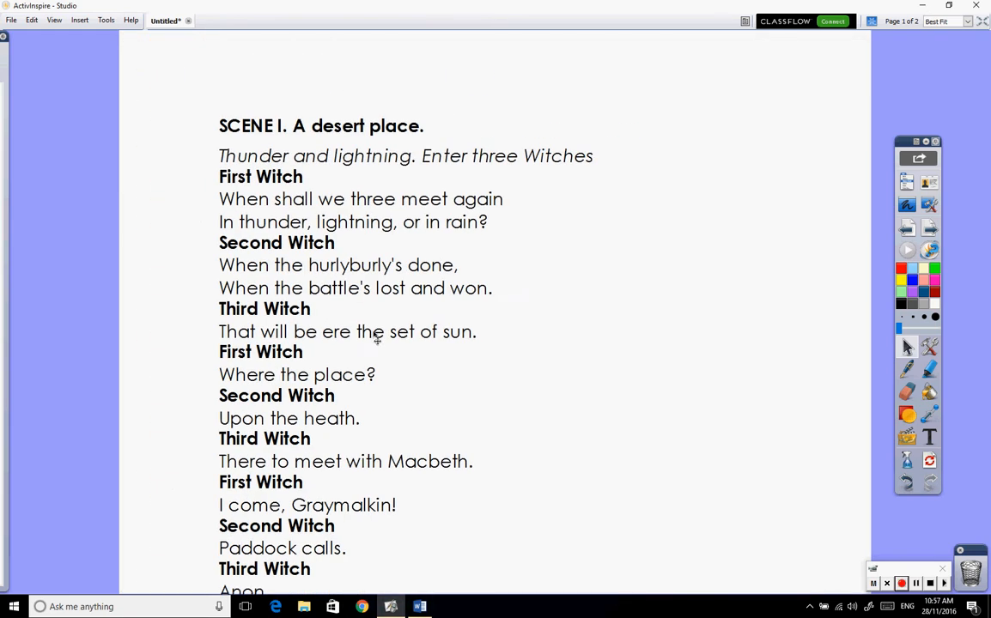
Review the pasted Macbeth scene and adjust the width of its text box
{"action": "scroll", "scroll_direction": "up", "scroll_amount": 3}
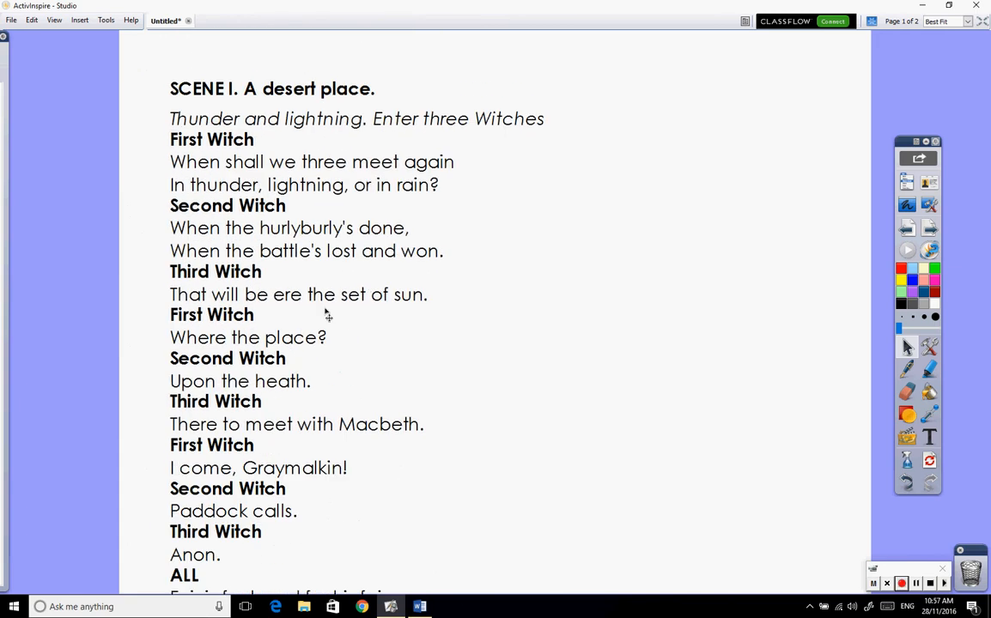
{"action": "scroll", "scroll_direction": "down", "scroll_amount": 3}
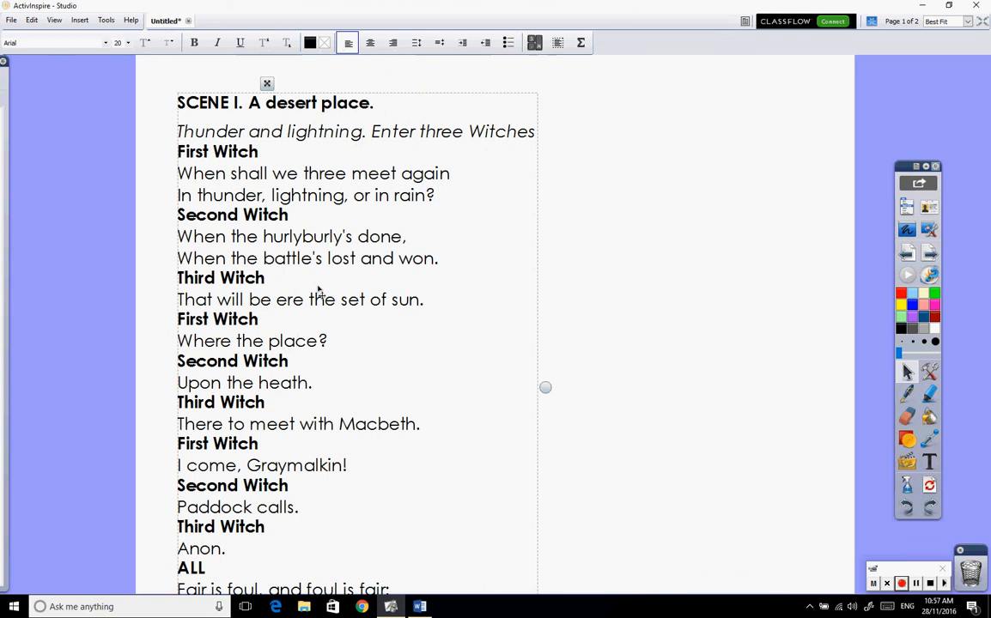
{"action": "mouse_move", "coordinate": [543, 383]}
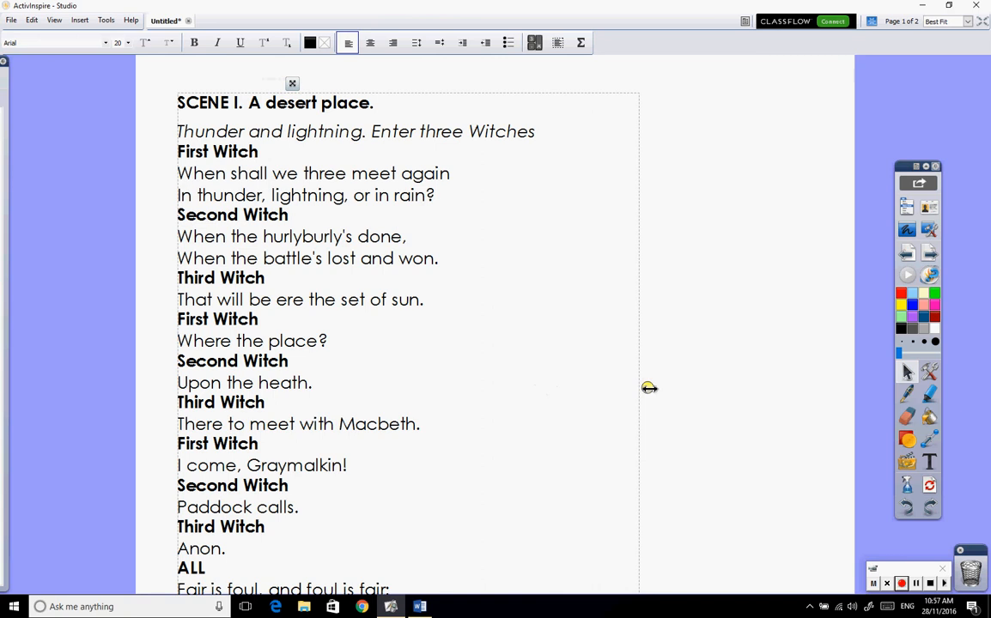
{"action": "left_click_drag", "start_coordinate": [649, 387], "coordinate": [589, 388]}
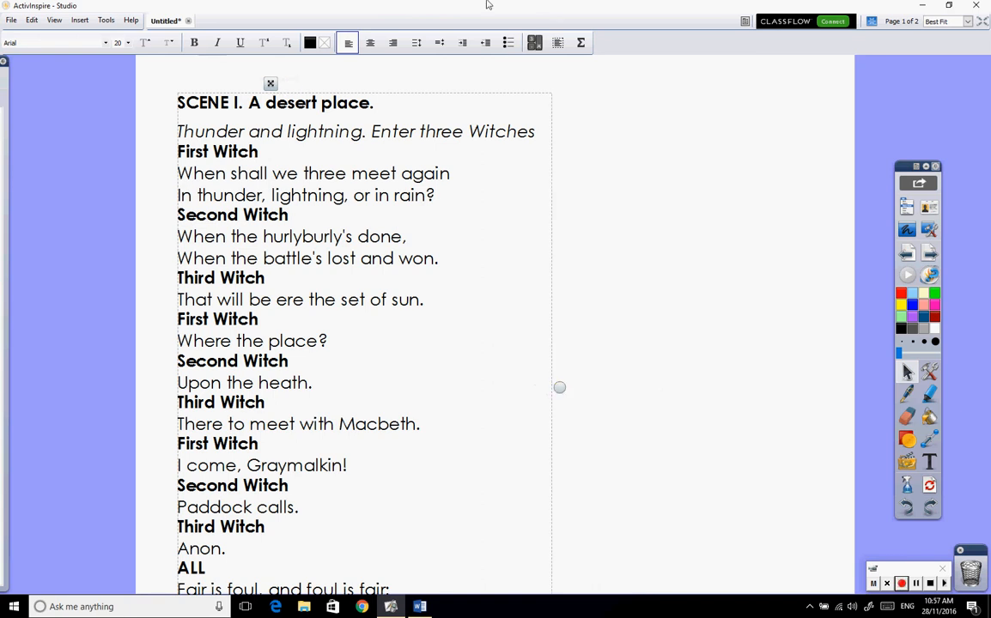
{"action": "key", "text": "ctrl+a"}
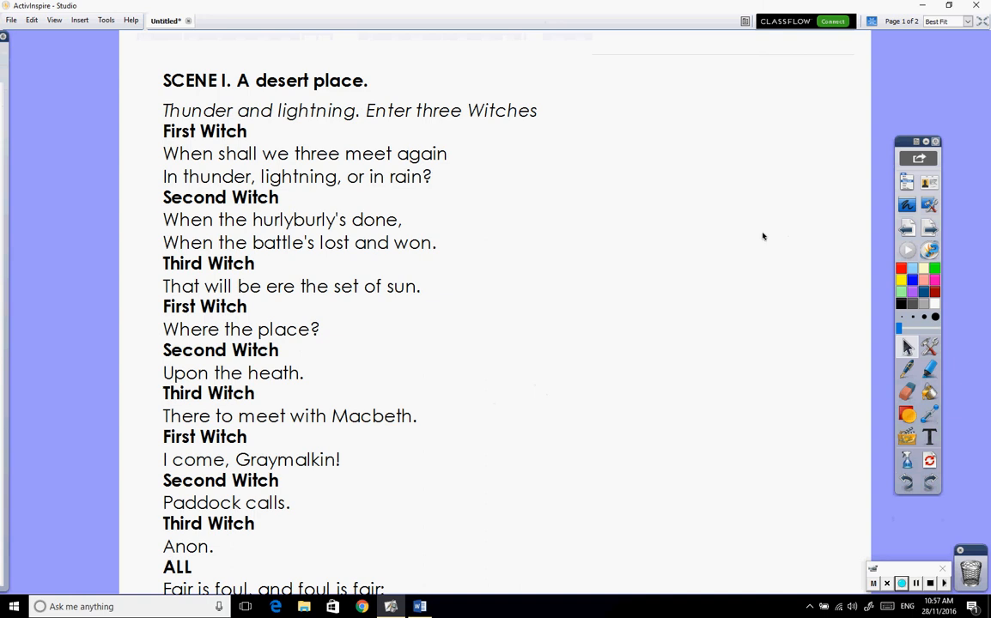
{"action": "mouse_move", "coordinate": [399, 187]}
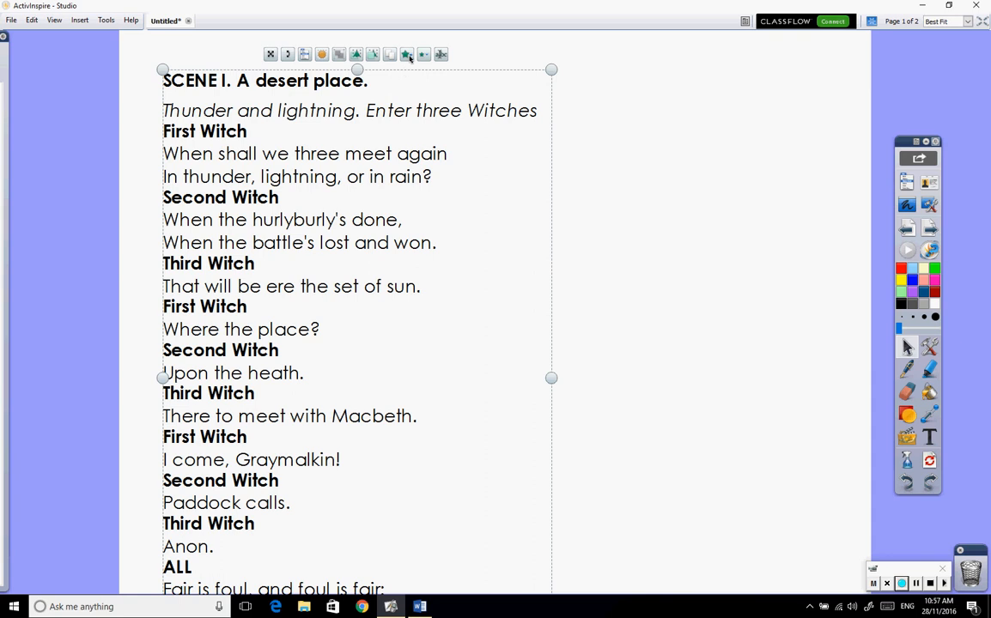
{"action": "mouse_move", "coordinate": [424, 54]}
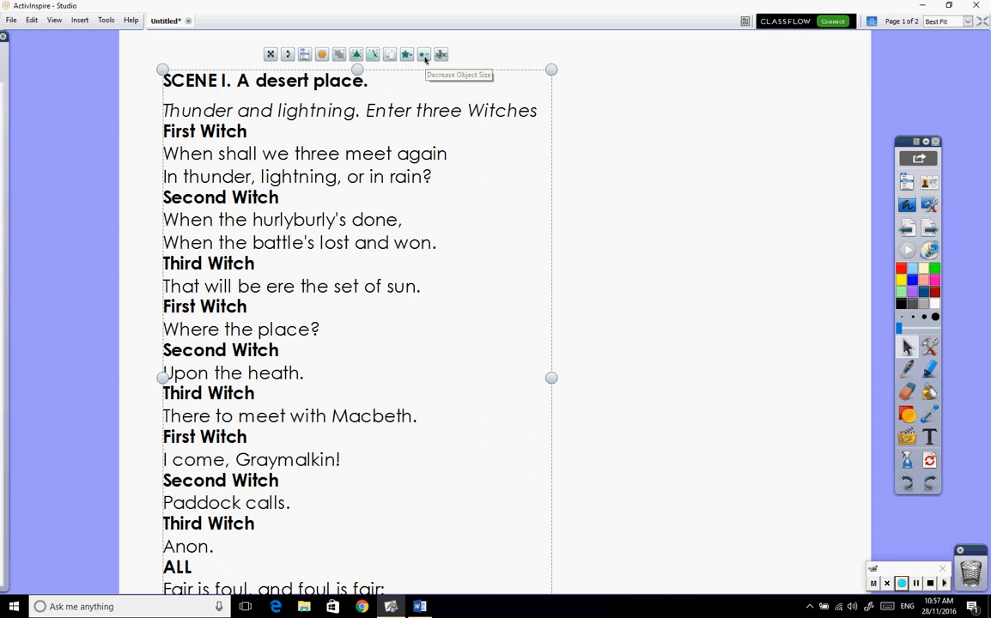
Enlarge the Macbeth scene text using the object size button
{"action": "left_click", "coordinate": [423, 55]}
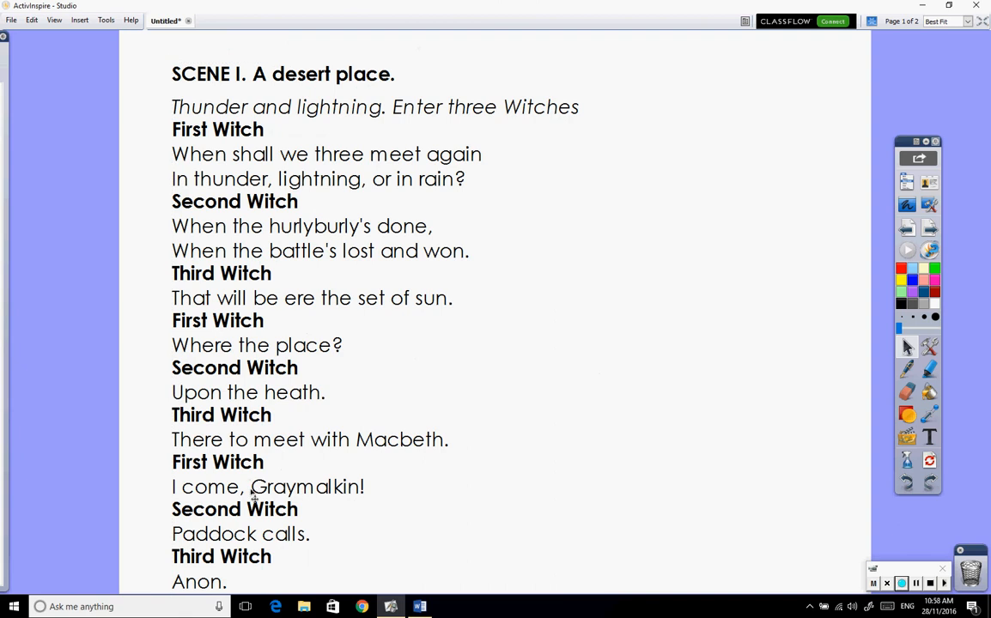
{"action": "scroll", "scroll_direction": "down", "scroll_amount": 3}
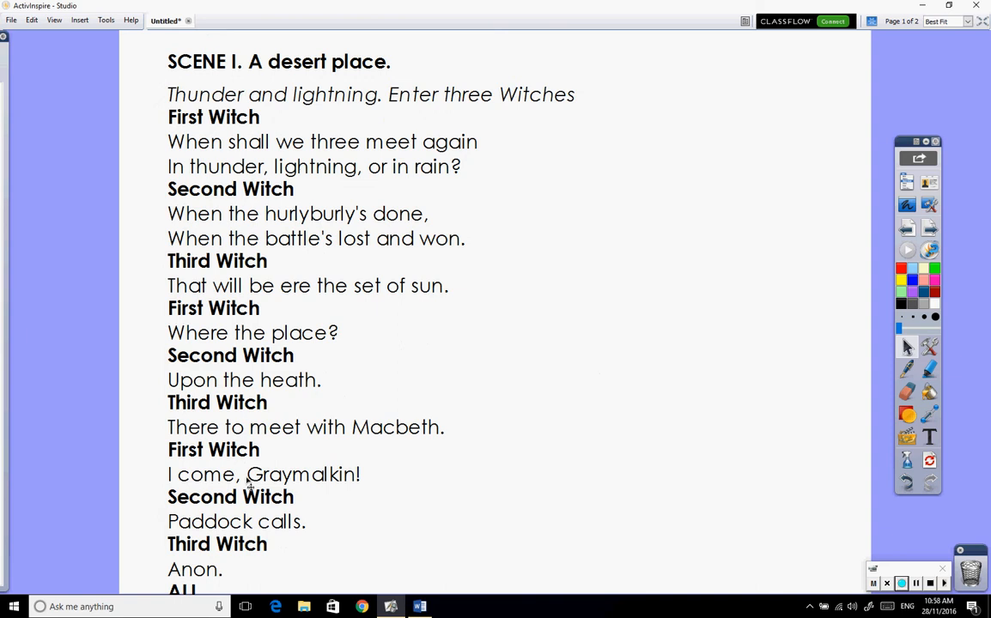
{"action": "mouse_move", "coordinate": [823, 204]}
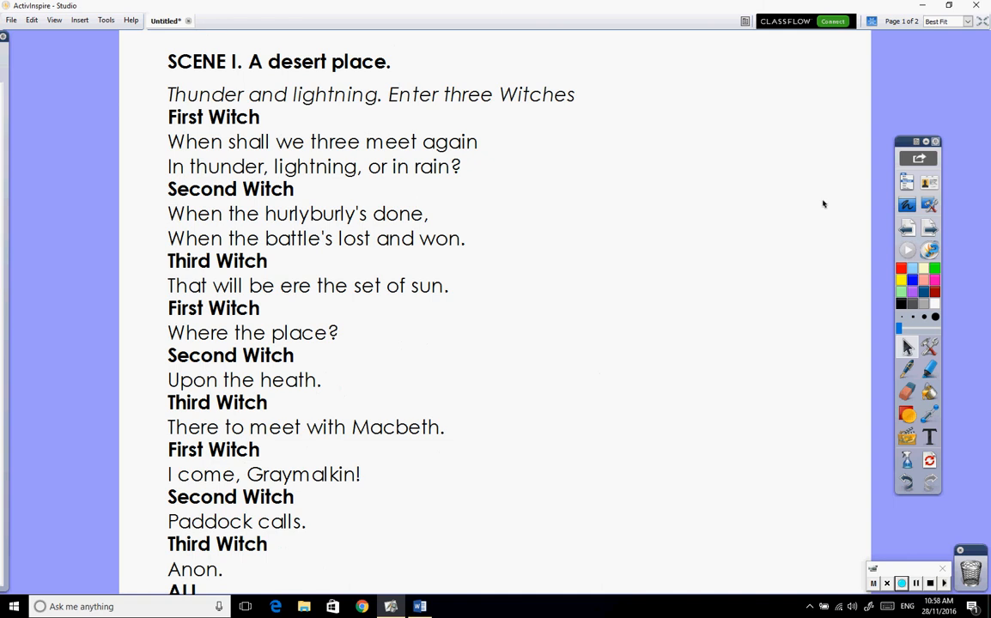
Turn on View > Page Extender so the page lengthens to fit down to Exeunt
{"action": "left_click", "coordinate": [906, 181]}
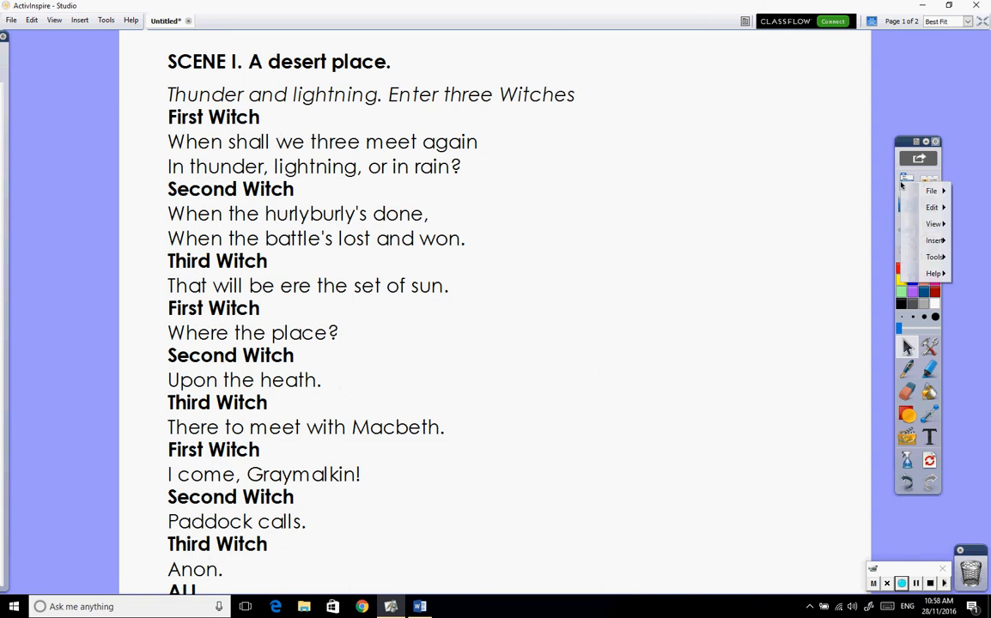
{"action": "left_click", "coordinate": [933, 224]}
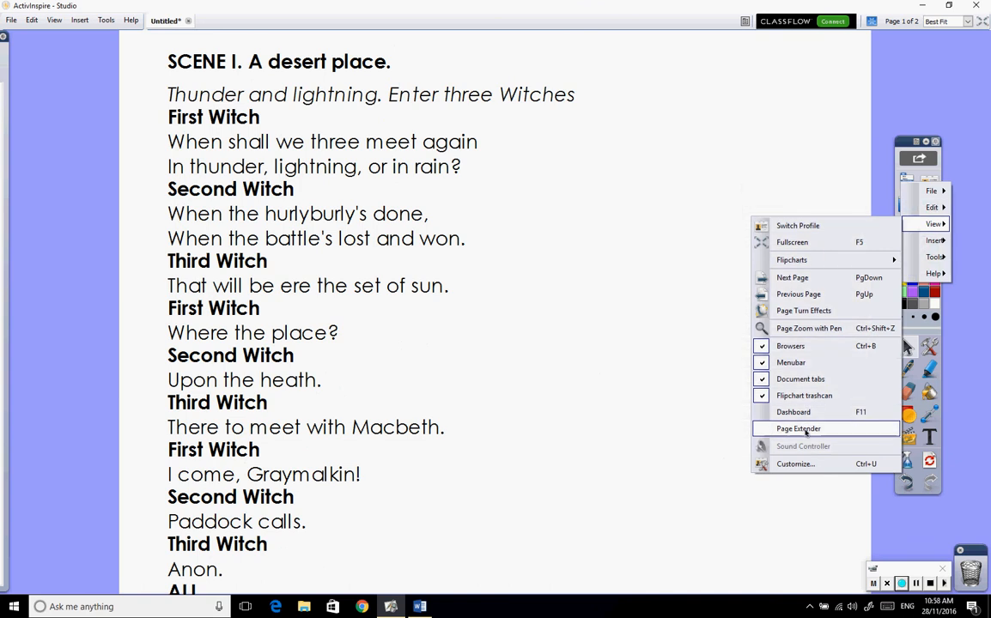
{"action": "left_click", "coordinate": [798, 429]}
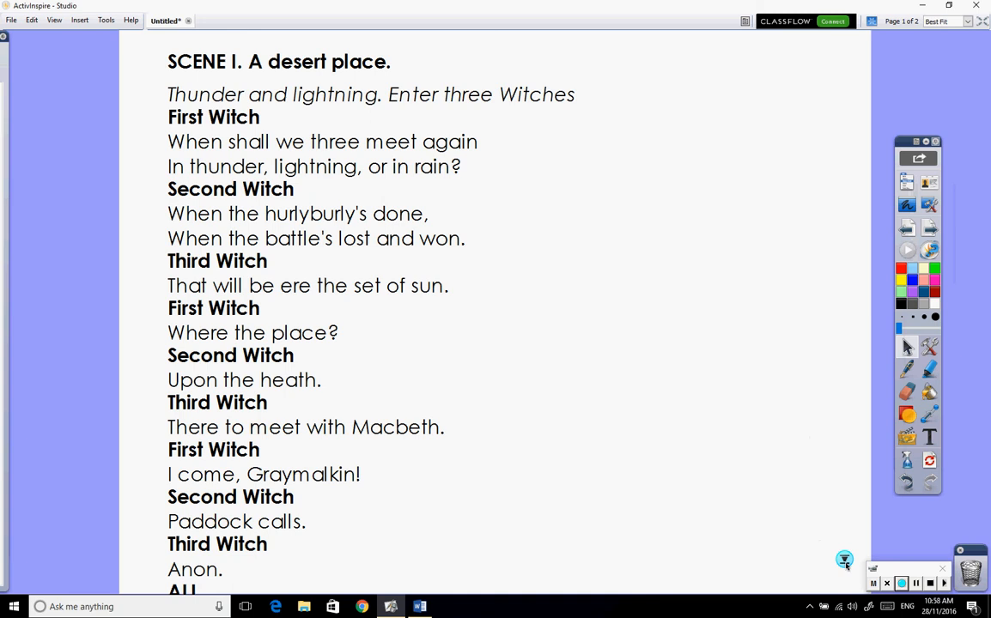
{"action": "mouse_move", "coordinate": [793, 431]}
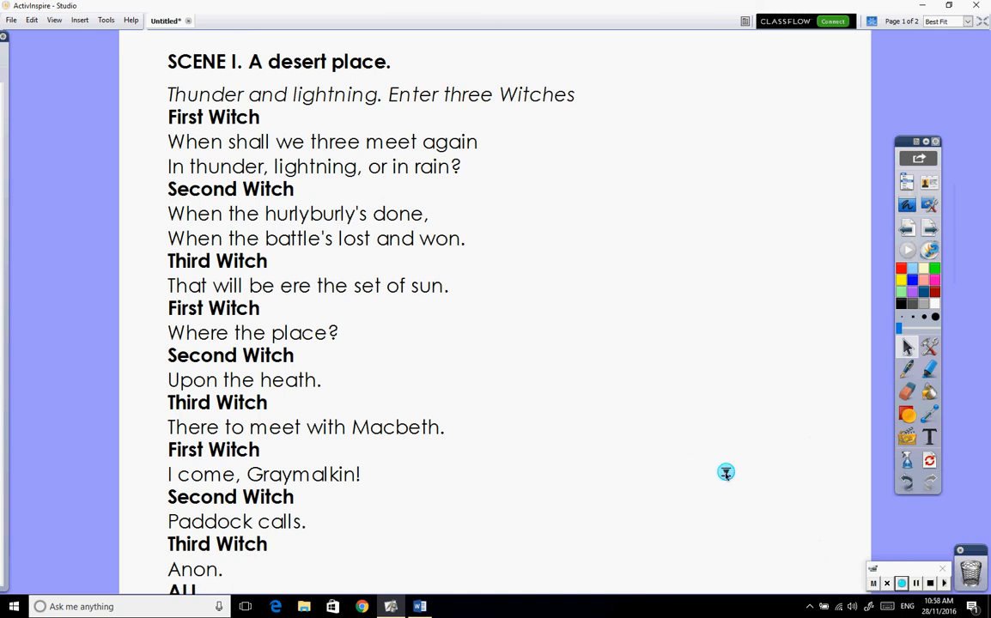
{"action": "mouse_move", "coordinate": [725, 472]}
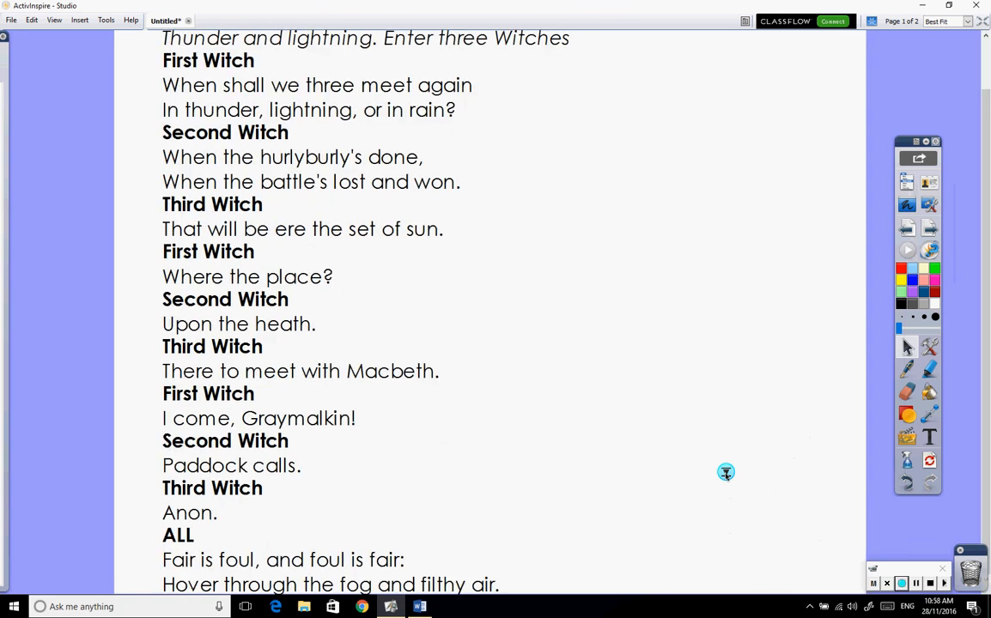
{"action": "scroll", "scroll_direction": "down", "scroll_amount": 3}
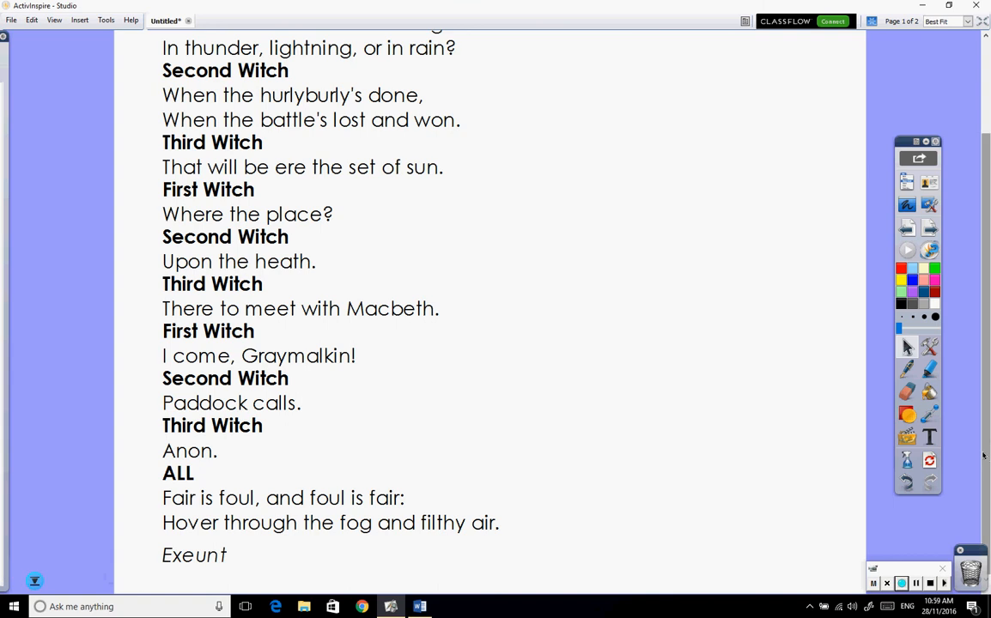
{"action": "scroll", "scroll_direction": "up", "scroll_amount": 3}
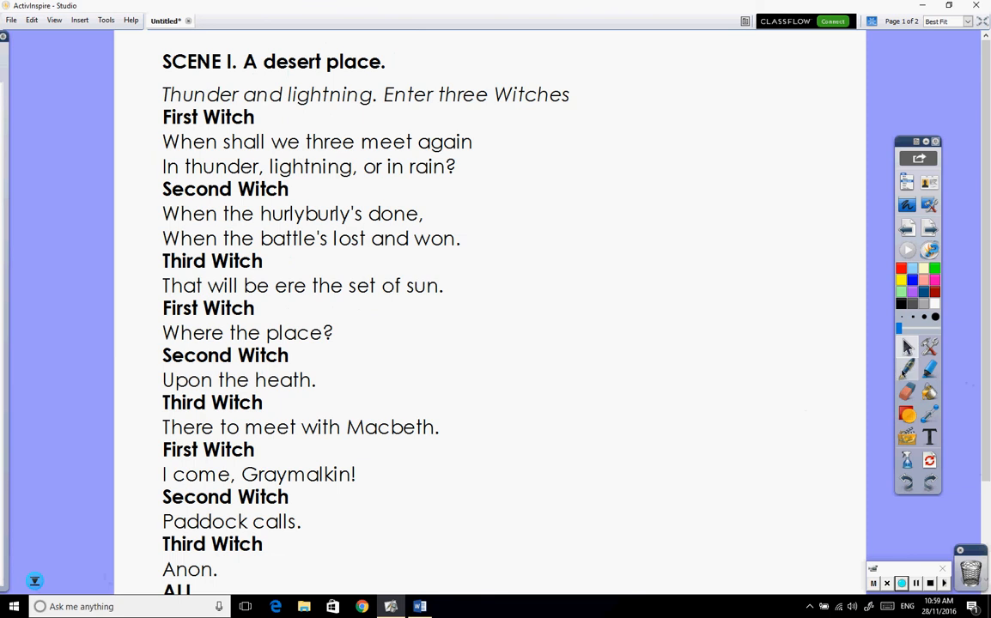
{"action": "mouse_move", "coordinate": [907, 415]}
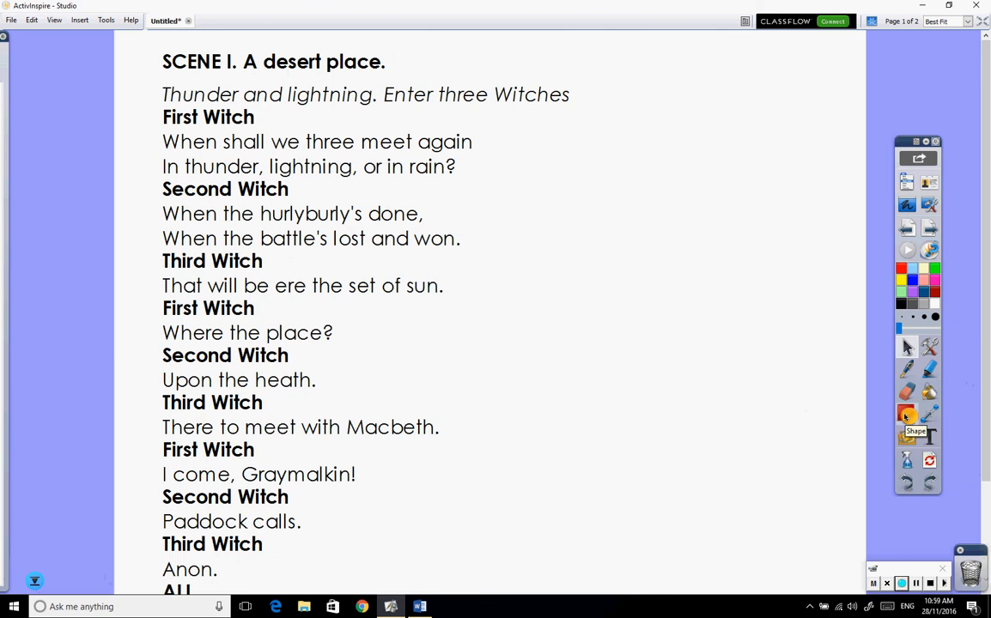
Draw a red vertical divider right of the scene text, select it, and scroll to Exeunt
{"action": "left_click", "coordinate": [907, 415]}
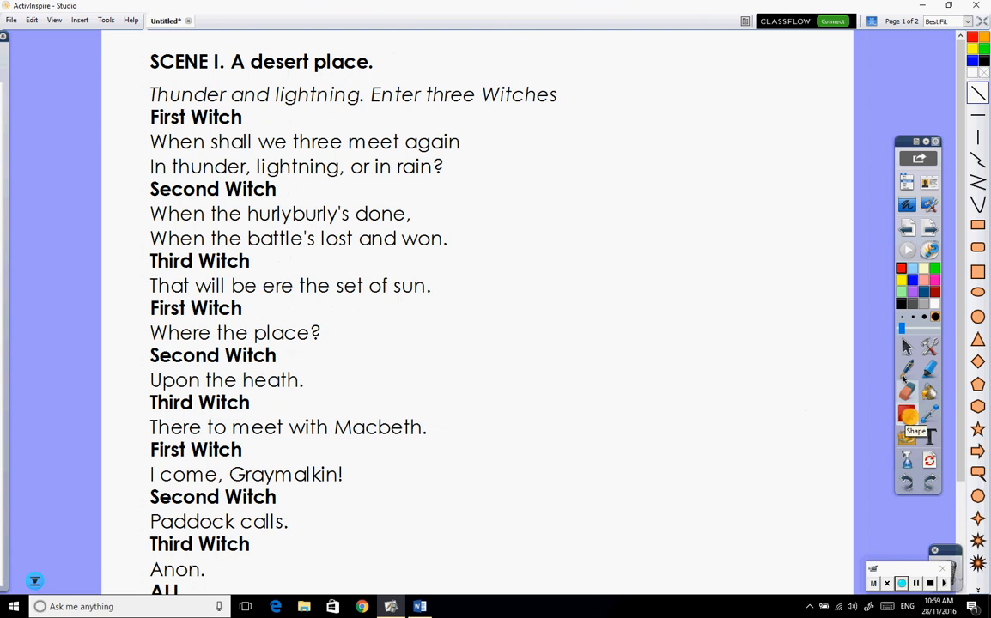
{"action": "mouse_move", "coordinate": [979, 140]}
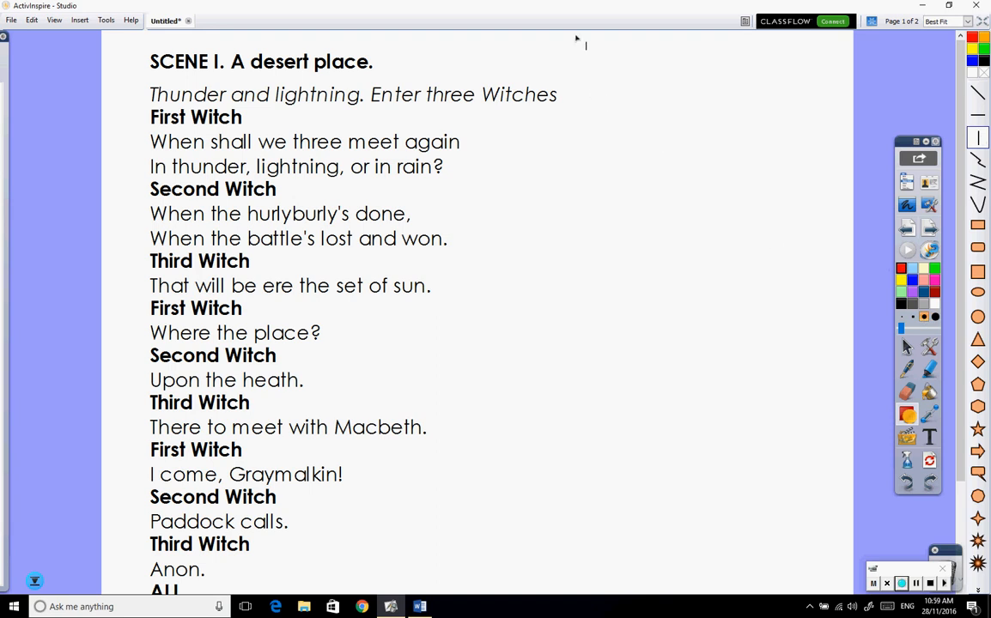
{"action": "left_click_drag", "start_coordinate": [574, 35], "coordinate": [574, 305]}
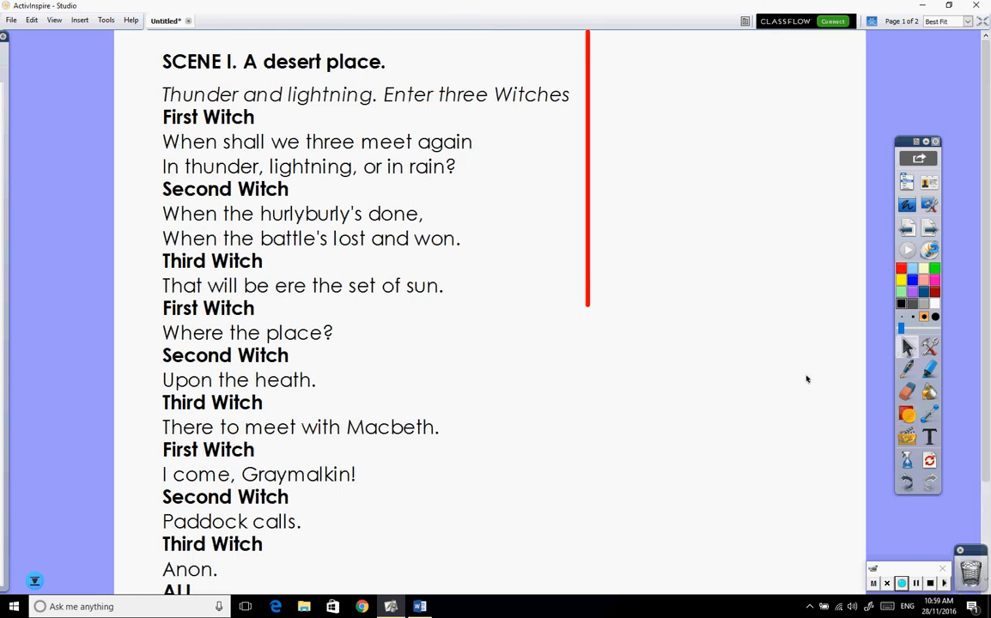
{"action": "left_click", "coordinate": [587, 172]}
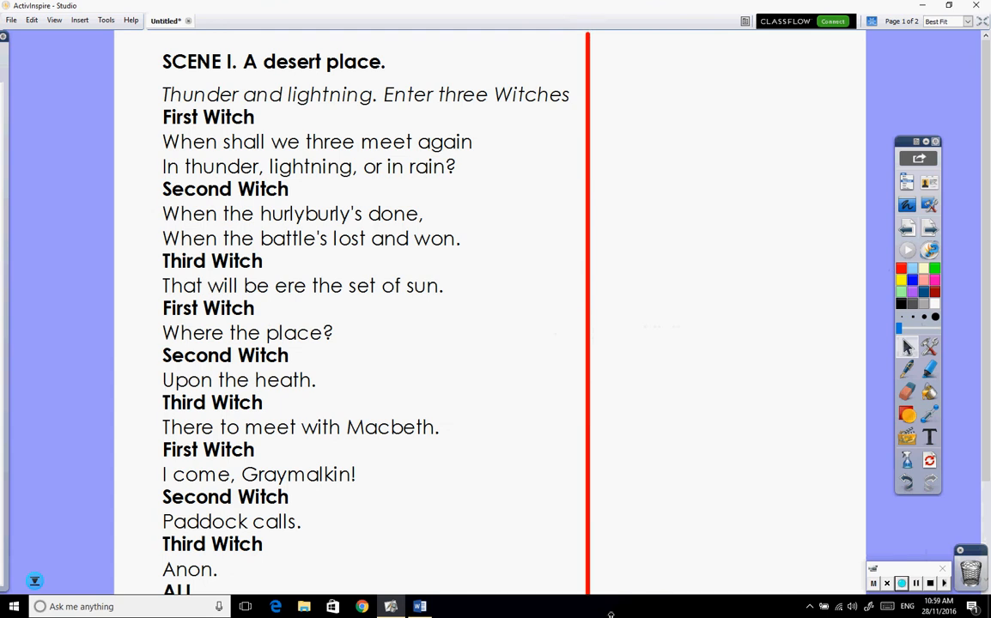
{"action": "left_click", "coordinate": [588, 318]}
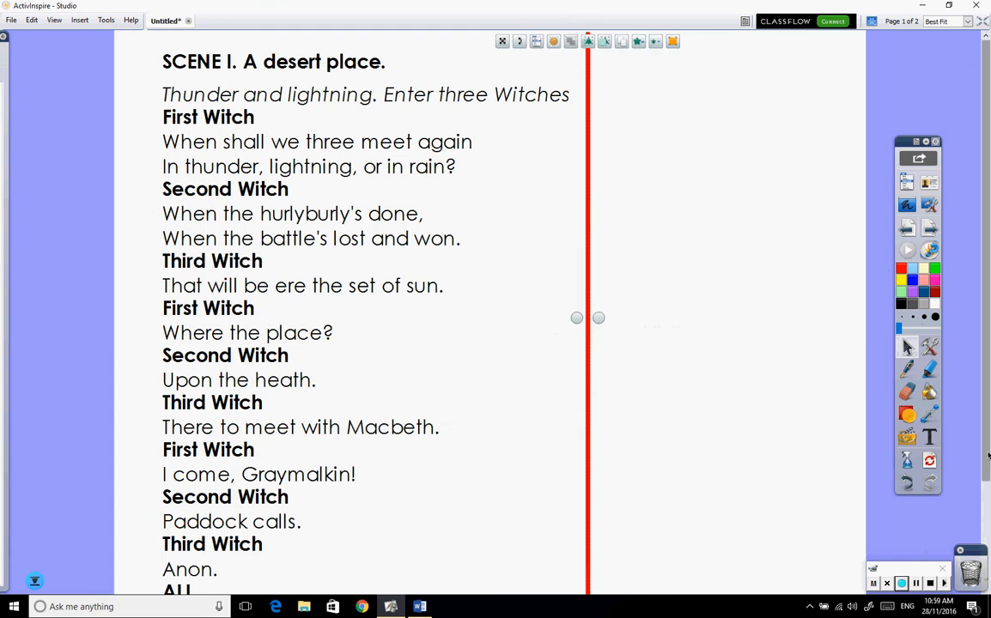
{"action": "scroll", "scroll_direction": "down", "scroll_amount": 3}
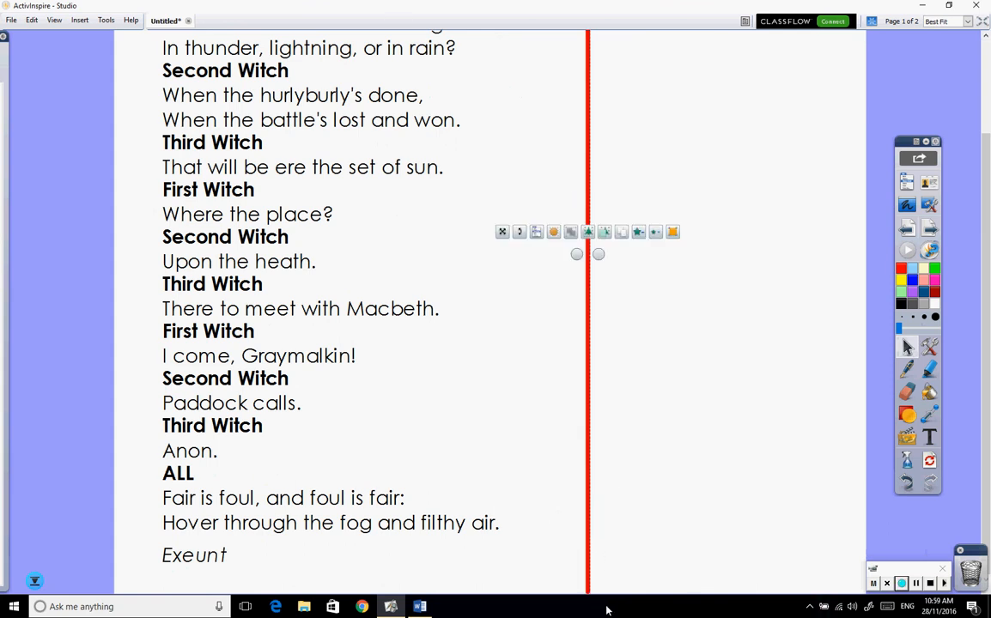
{"action": "mouse_move", "coordinate": [734, 370]}
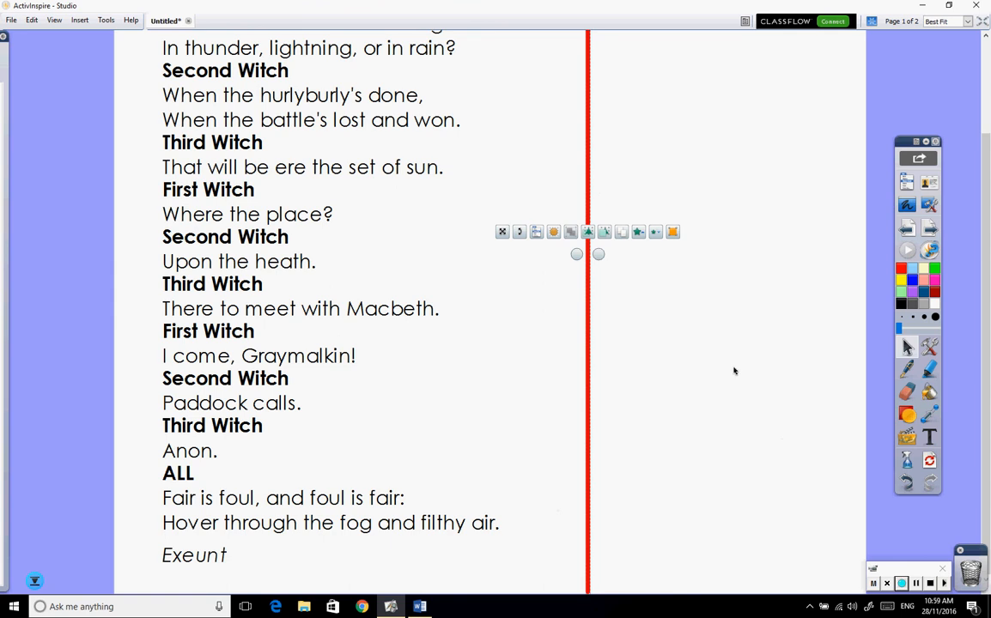
Deselect the red divider and scroll back up to the scene heading
{"action": "left_click", "coordinate": [734, 371]}
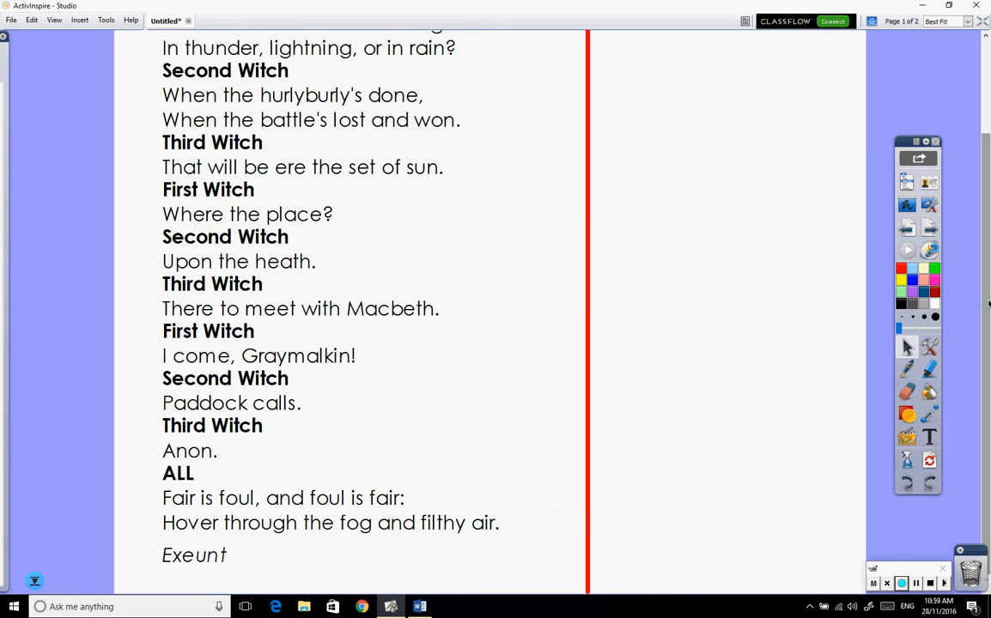
{"action": "scroll", "scroll_direction": "up", "scroll_amount": 3}
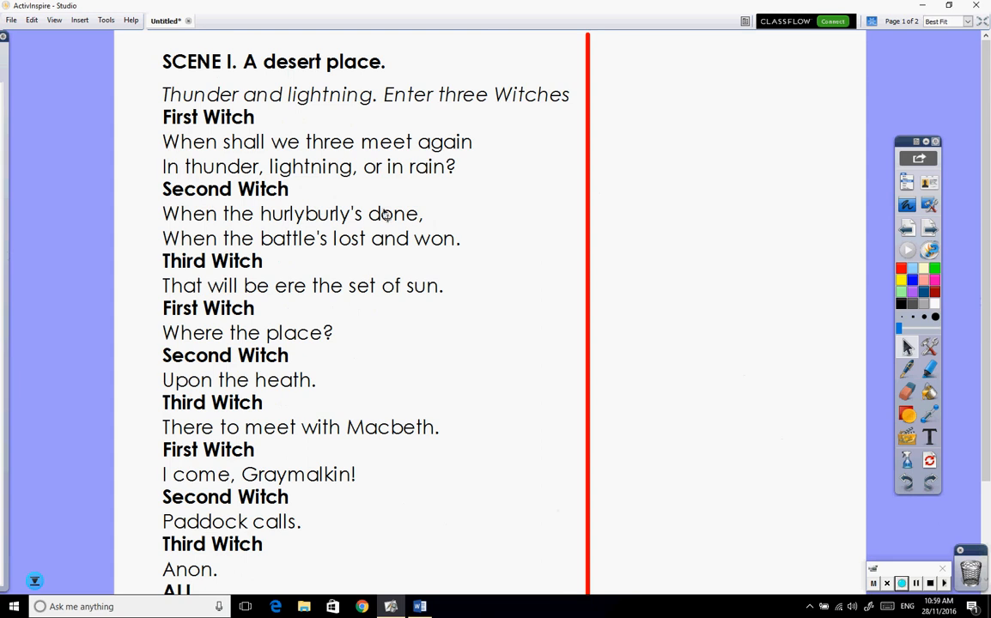
{"action": "mouse_move", "coordinate": [320, 361]}
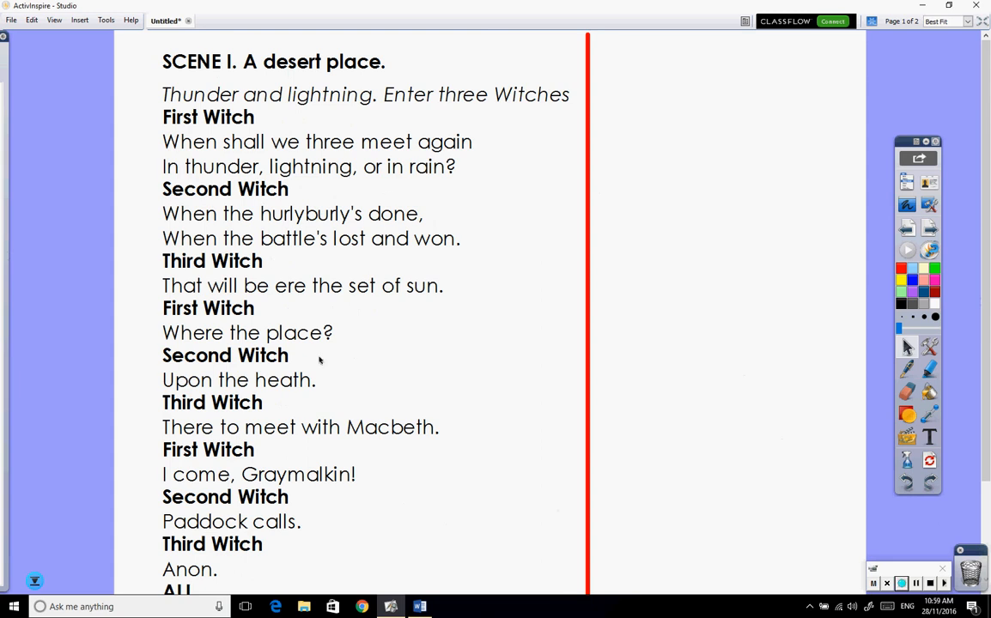
{"action": "mouse_move", "coordinate": [396, 338]}
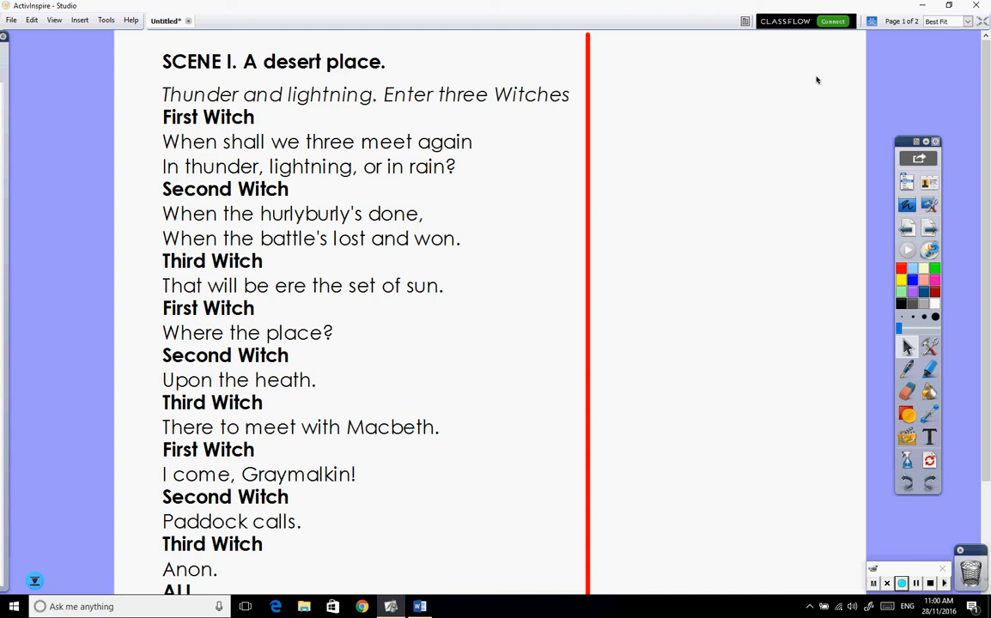
{"action": "mouse_move", "coordinate": [700, 511]}
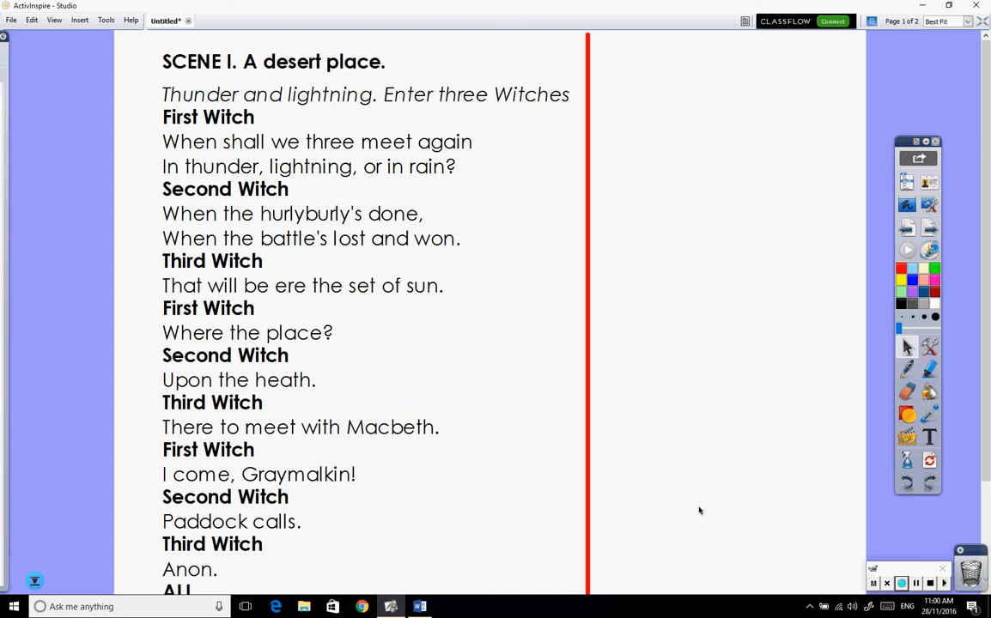
{"action": "mouse_move", "coordinate": [528, 71]}
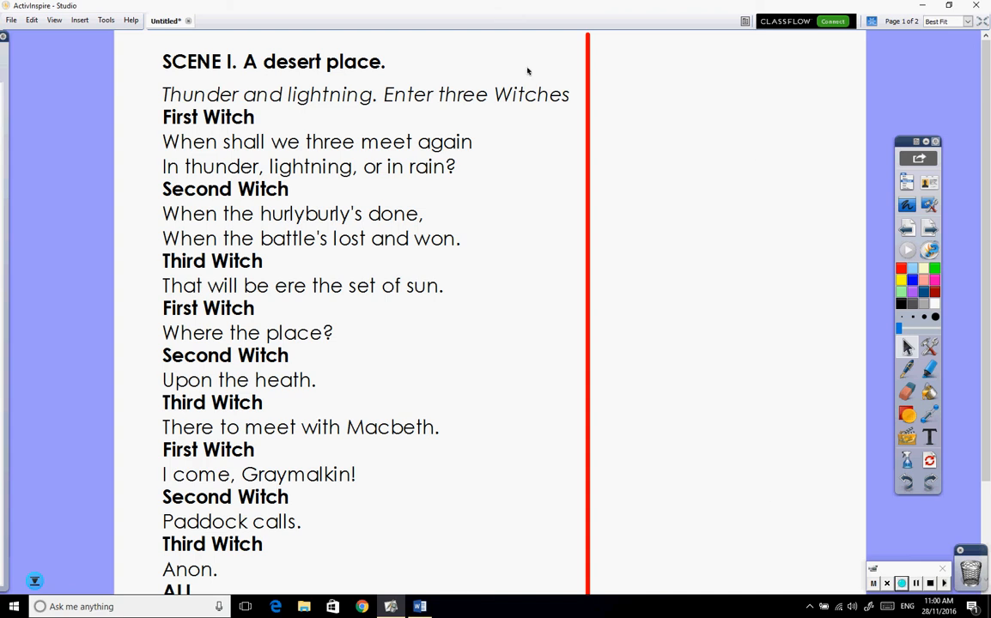
{"action": "mouse_move", "coordinate": [599, 155]}
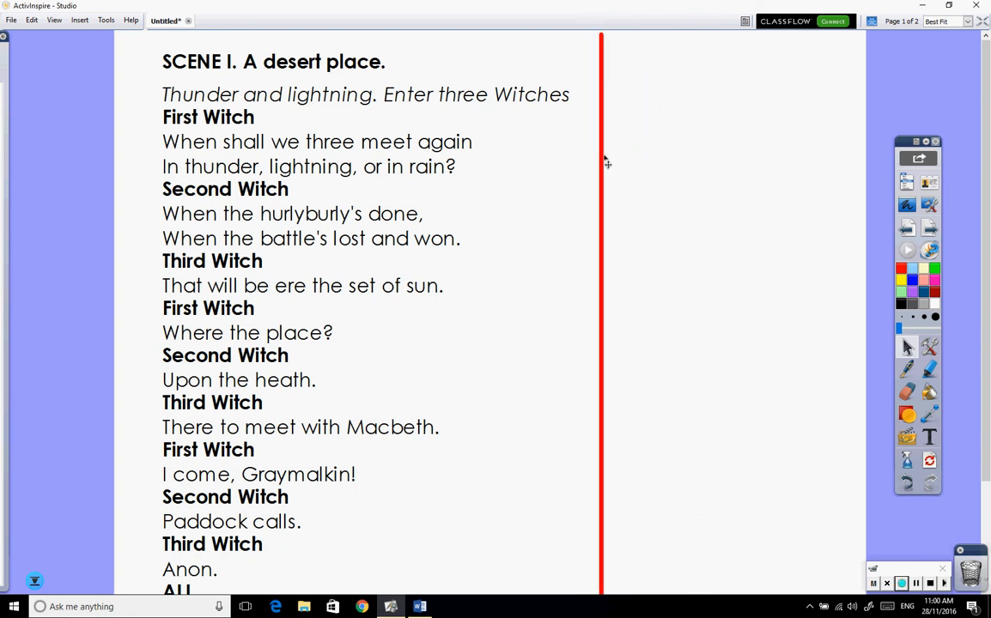
{"action": "mouse_move", "coordinate": [623, 163]}
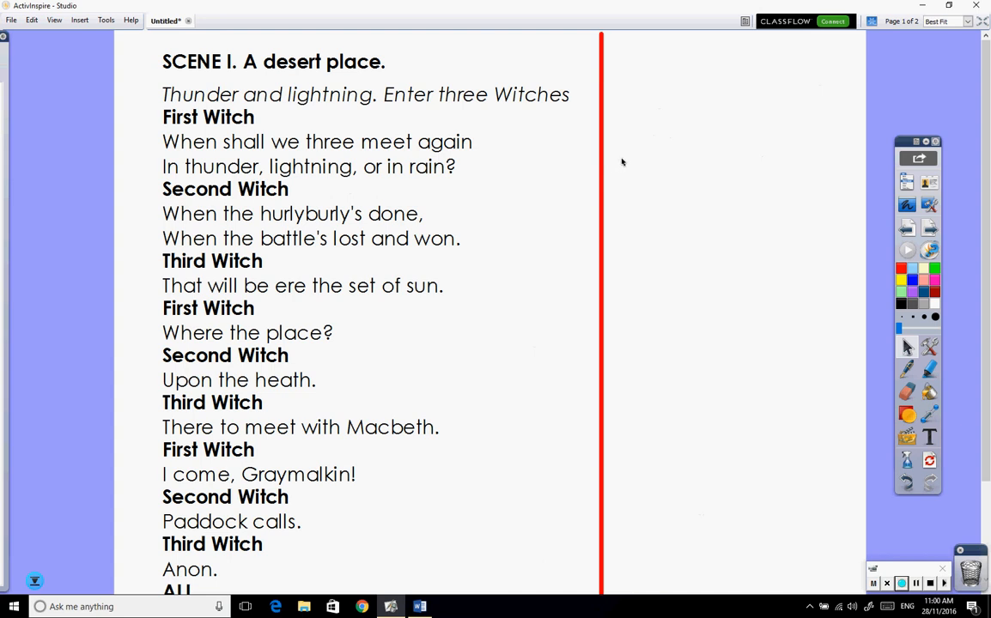
{"action": "mouse_move", "coordinate": [606, 166]}
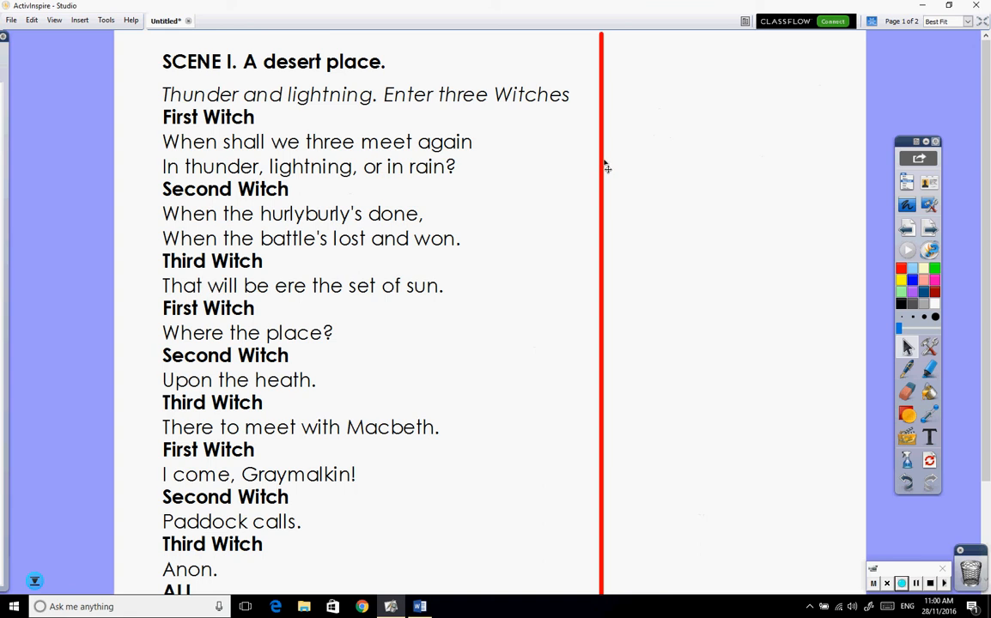
{"action": "mouse_move", "coordinate": [625, 157]}
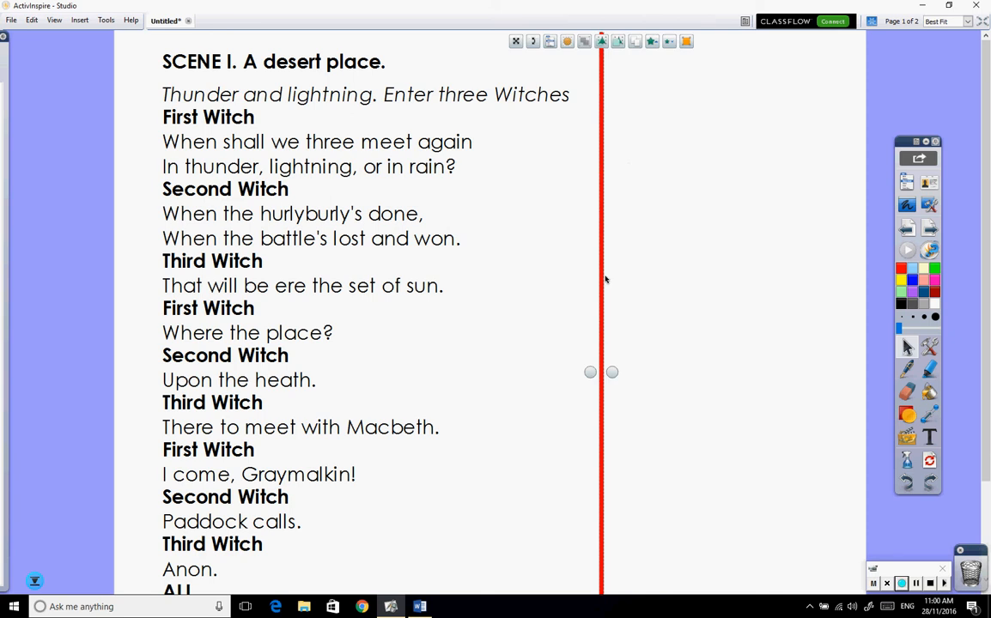
{"action": "mouse_move", "coordinate": [639, 345]}
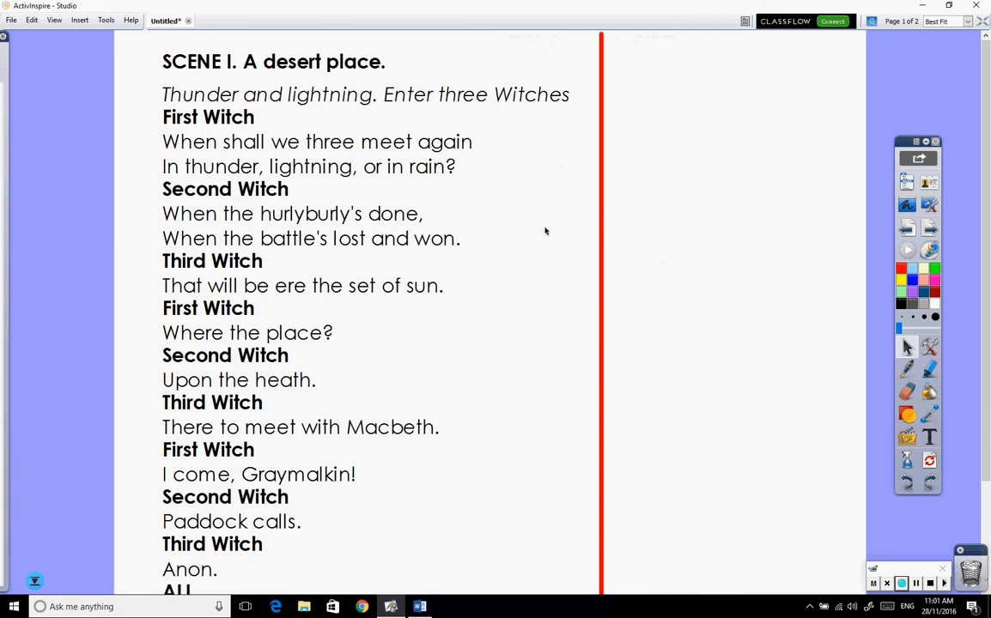
{"action": "mouse_move", "coordinate": [344, 176]}
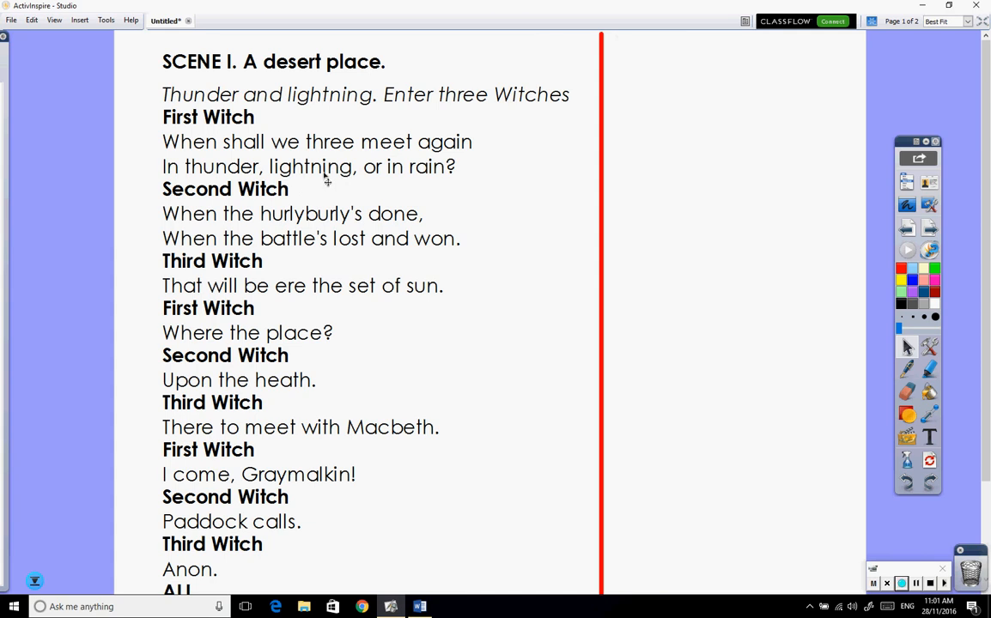
{"action": "mouse_move", "coordinate": [301, 178]}
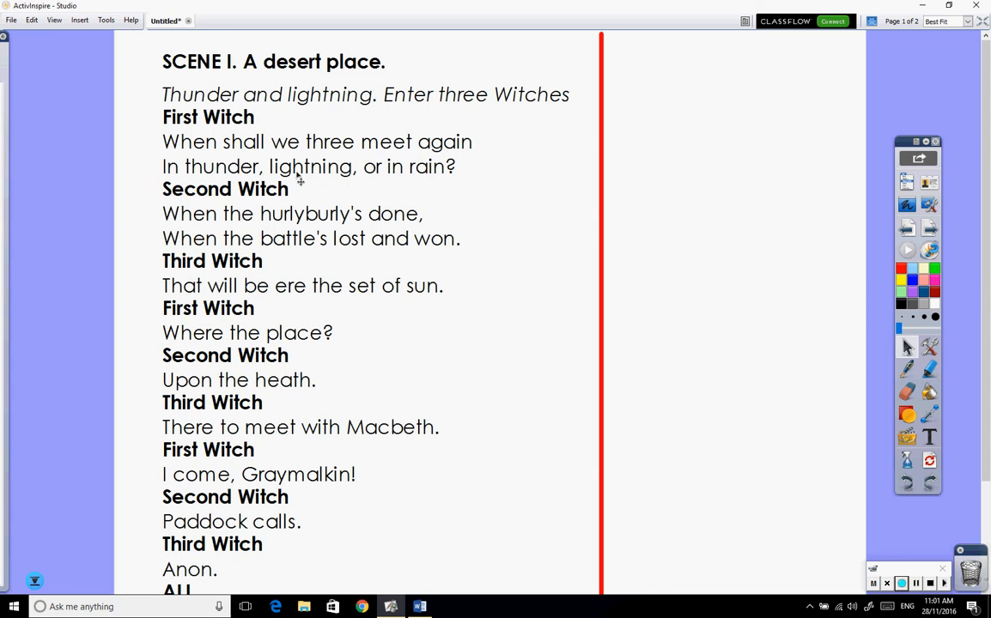
{"action": "mouse_move", "coordinate": [505, 157]}
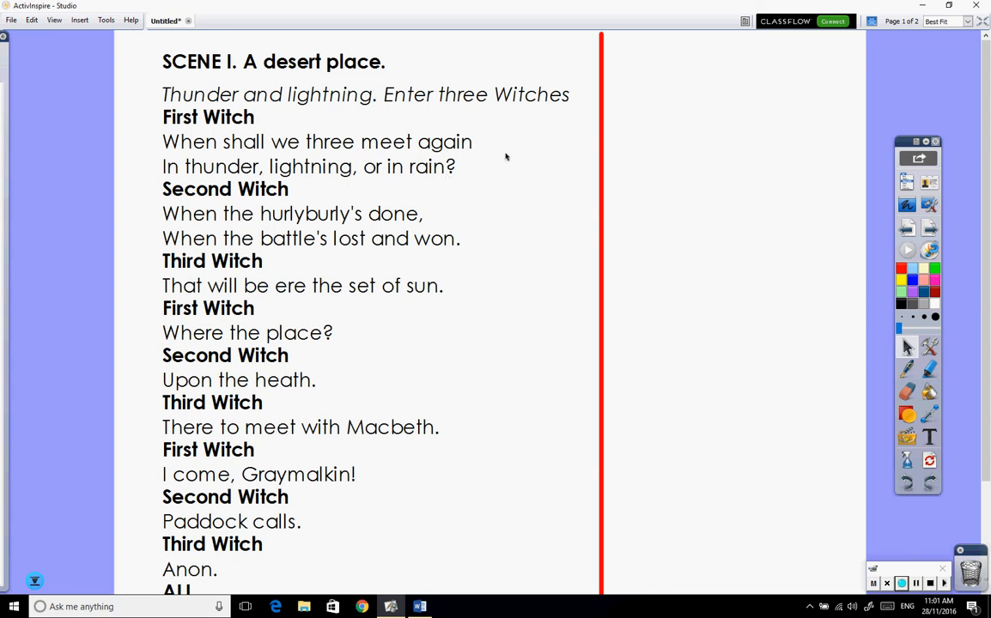
{"action": "mouse_move", "coordinate": [440, 189]}
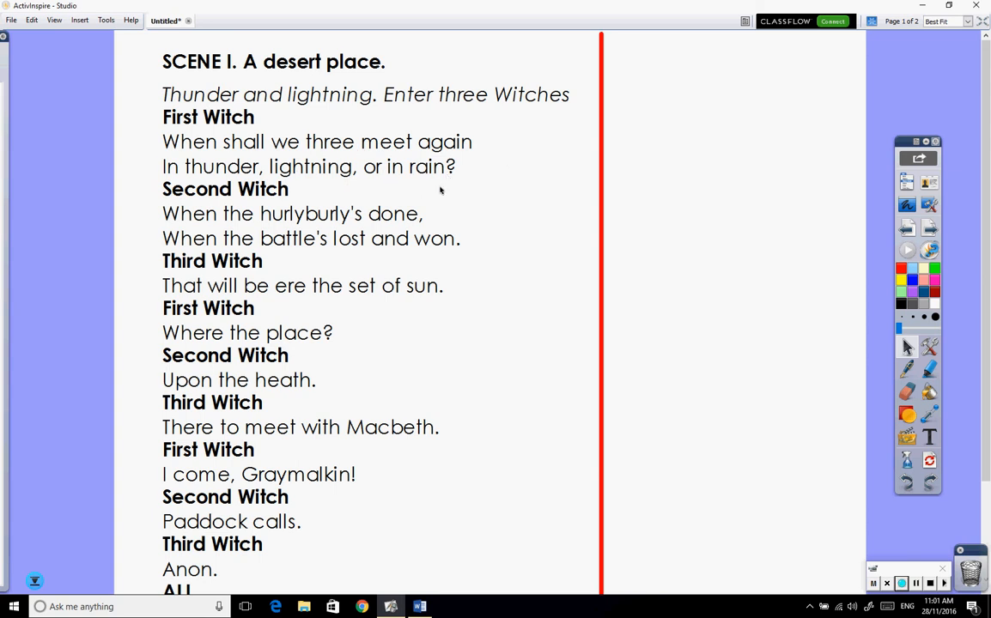
{"action": "mouse_move", "coordinate": [683, 206]}
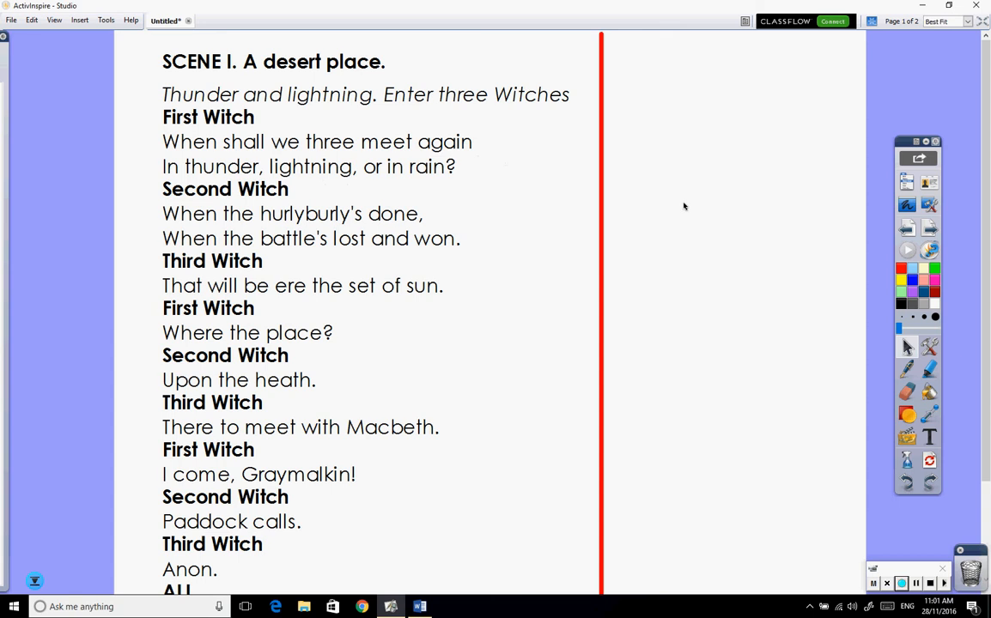
{"action": "mouse_move", "coordinate": [328, 141]}
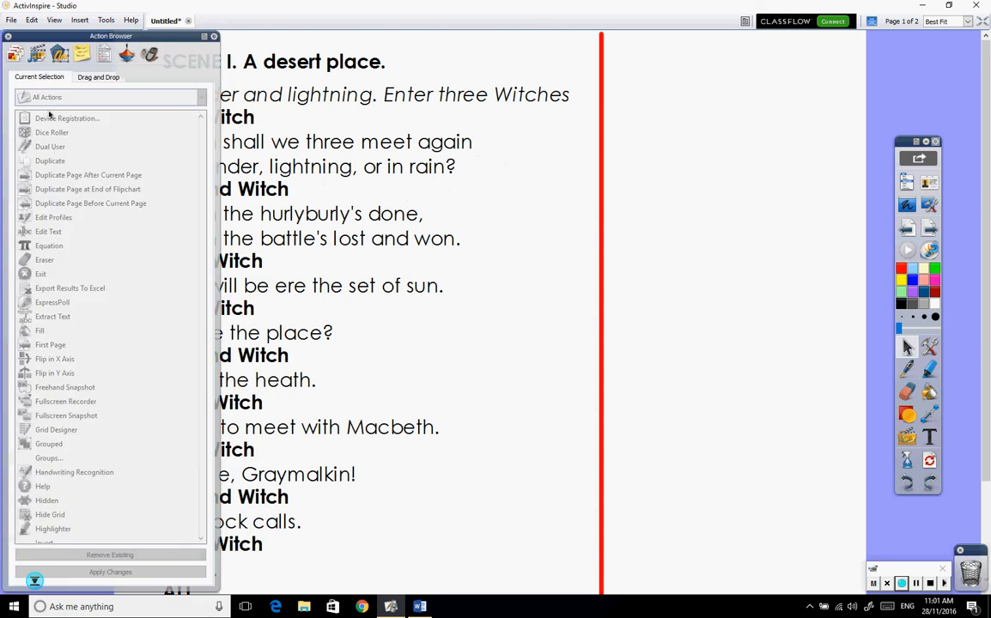
Close the floating Action Browser and reopen it docked via View > Browsers
{"action": "left_click", "coordinate": [213, 35]}
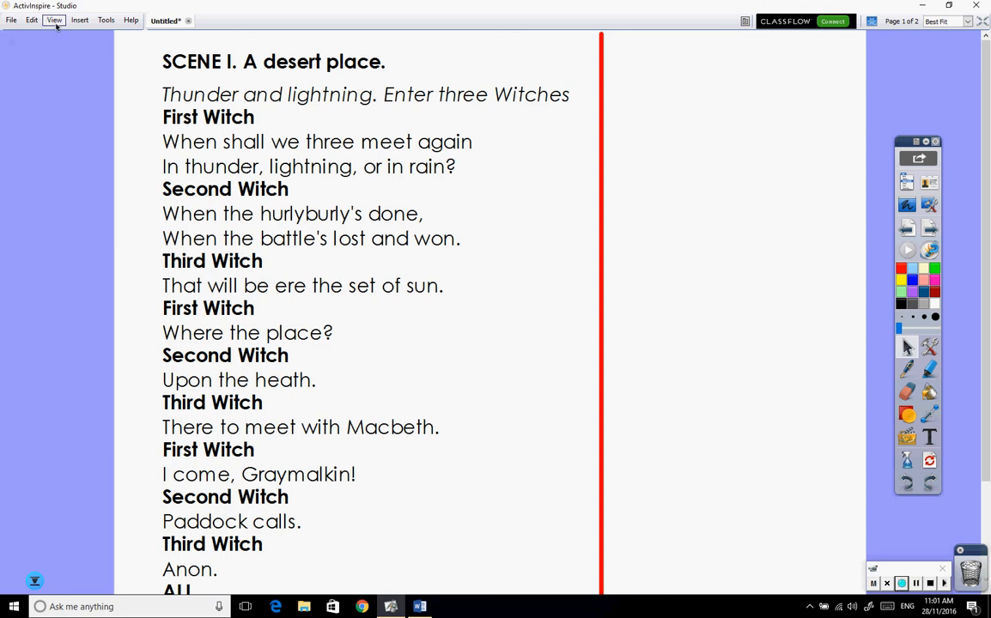
{"action": "left_click", "coordinate": [53, 20]}
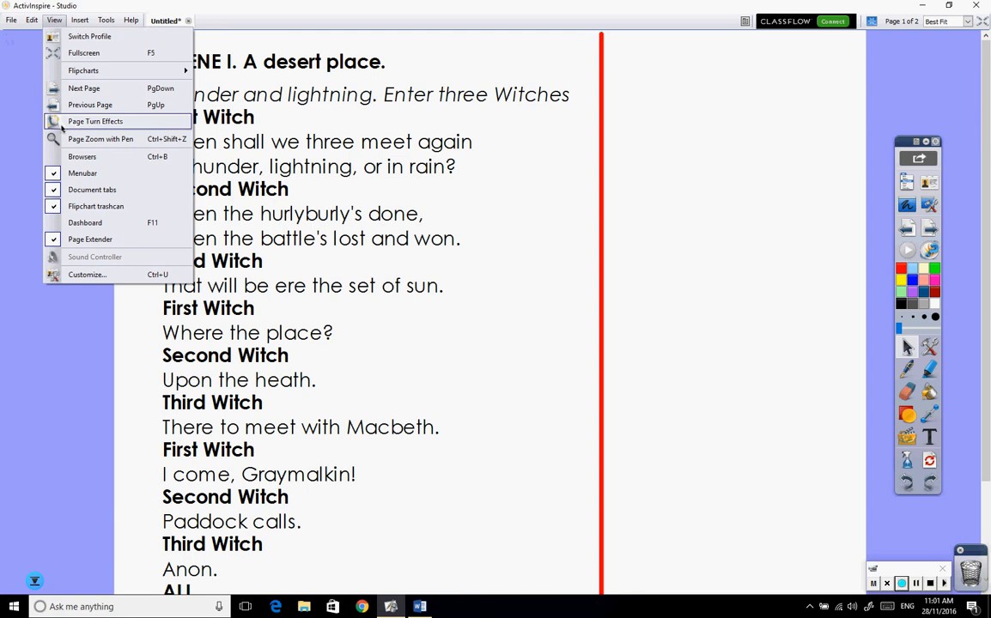
{"action": "mouse_move", "coordinate": [82, 157]}
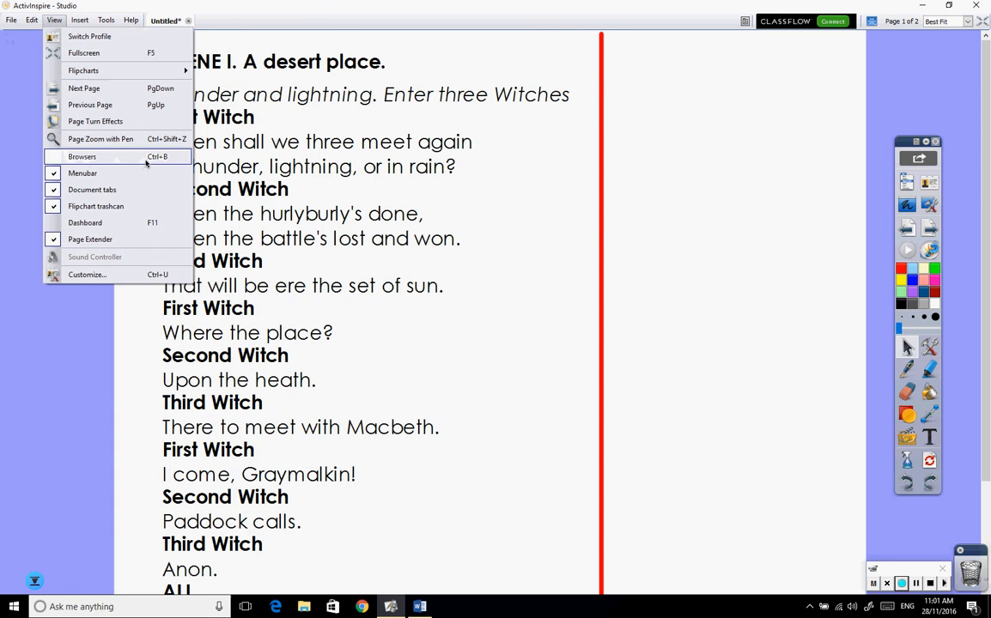
{"action": "left_click", "coordinate": [82, 157]}
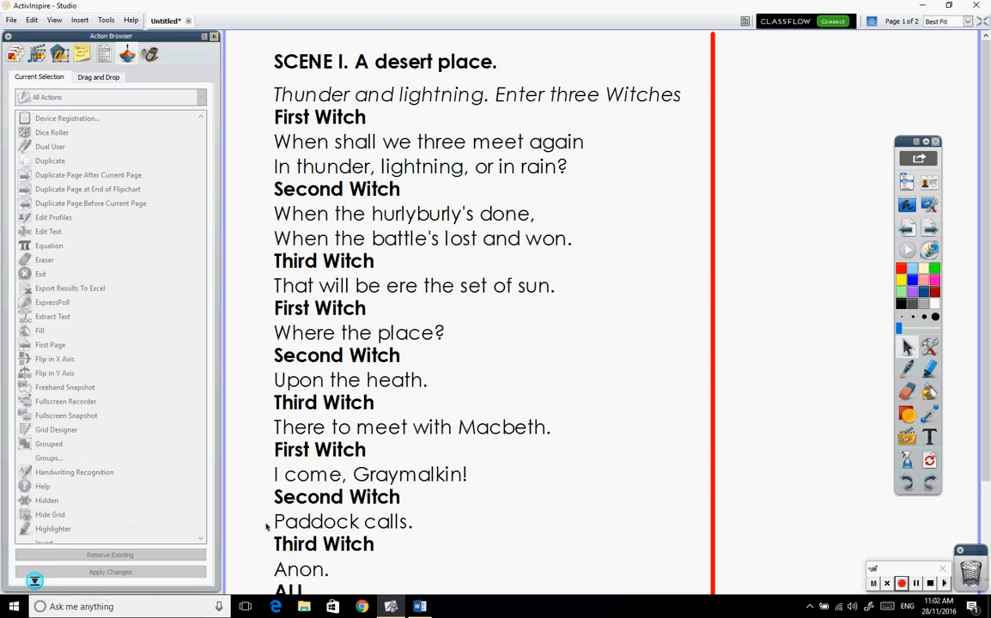
{"action": "mouse_move", "coordinate": [441, 270]}
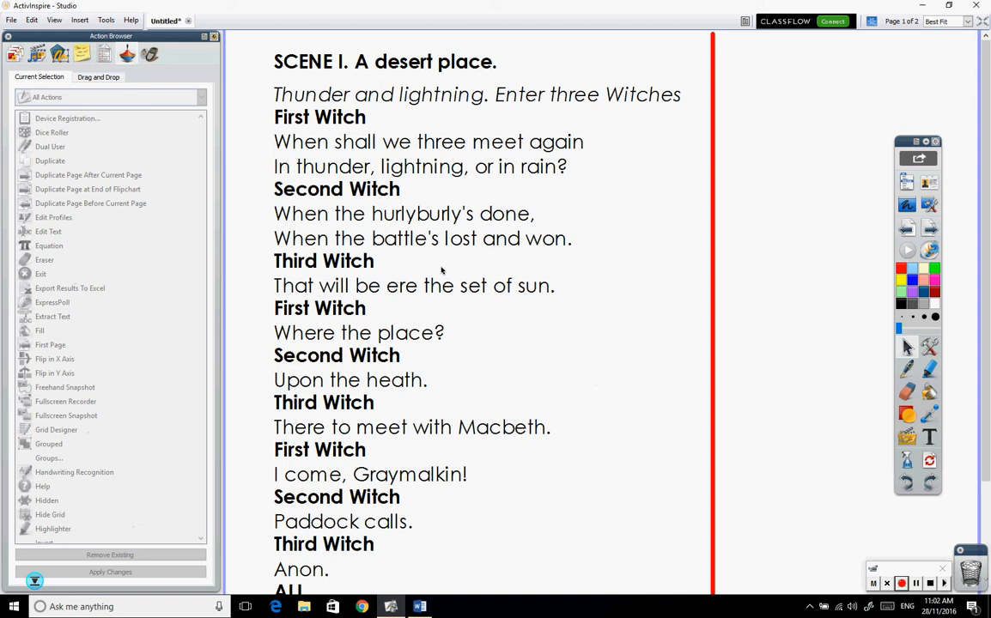
{"action": "mouse_move", "coordinate": [428, 247]}
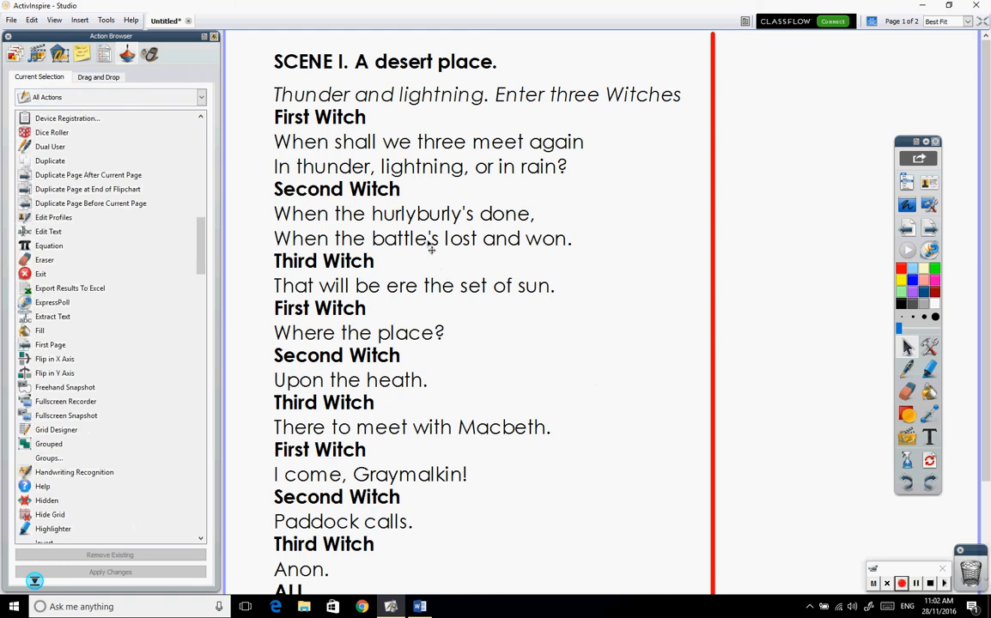
{"action": "left_click", "coordinate": [421, 238]}
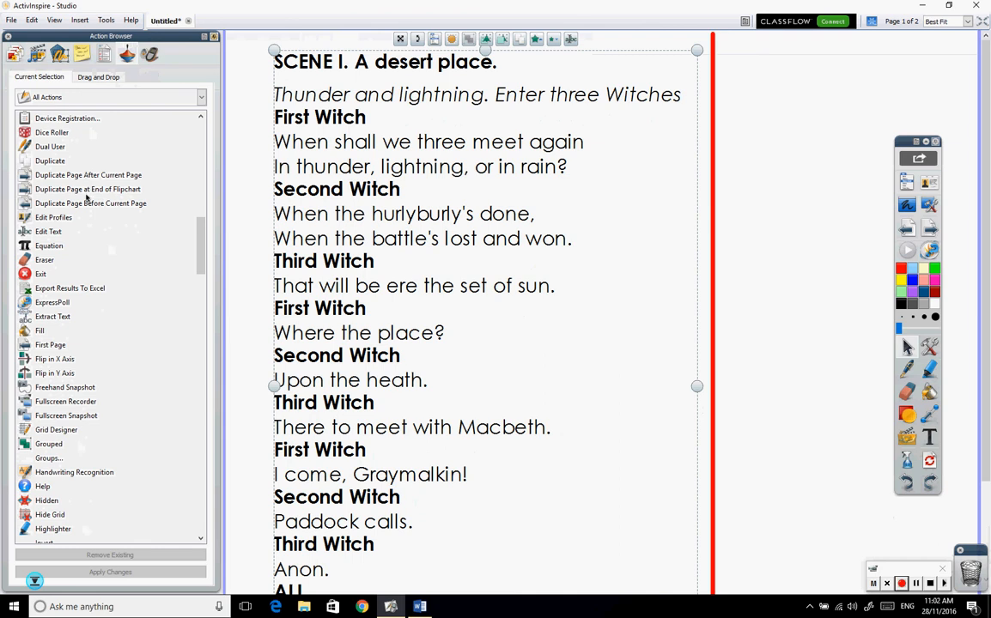
{"action": "mouse_move", "coordinate": [90, 273]}
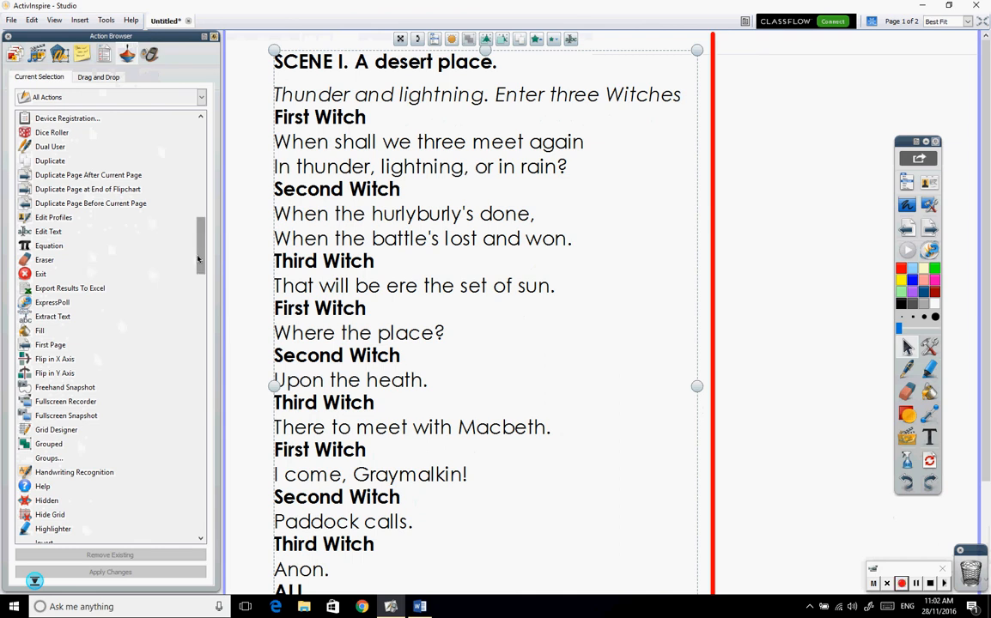
{"action": "scroll", "scroll_direction": "up", "scroll_amount": 3}
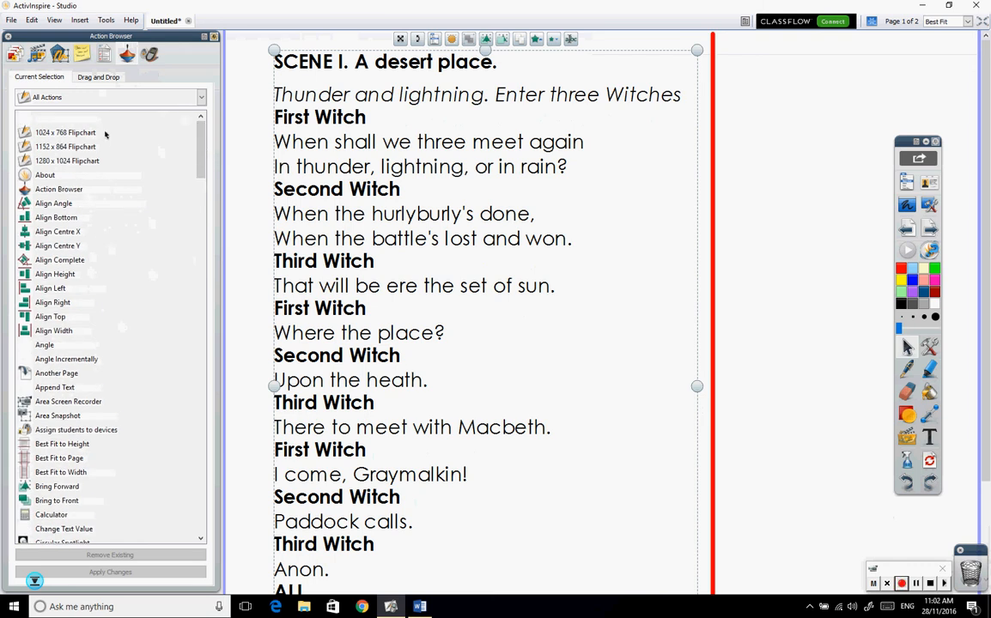
{"action": "scroll", "scroll_direction": "down", "scroll_amount": 3}
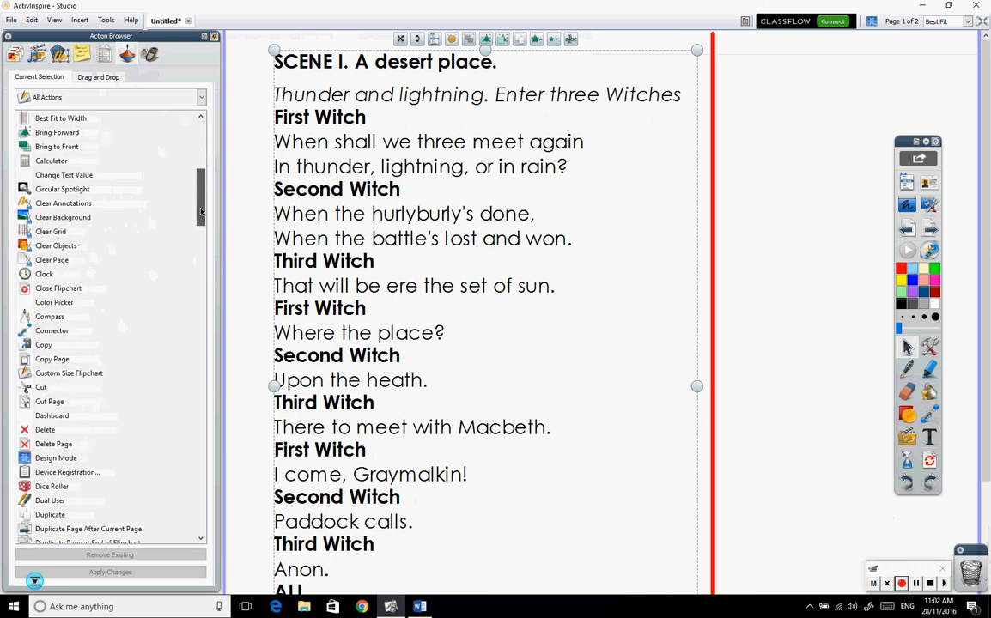
{"action": "scroll", "scroll_direction": "down", "scroll_amount": 3}
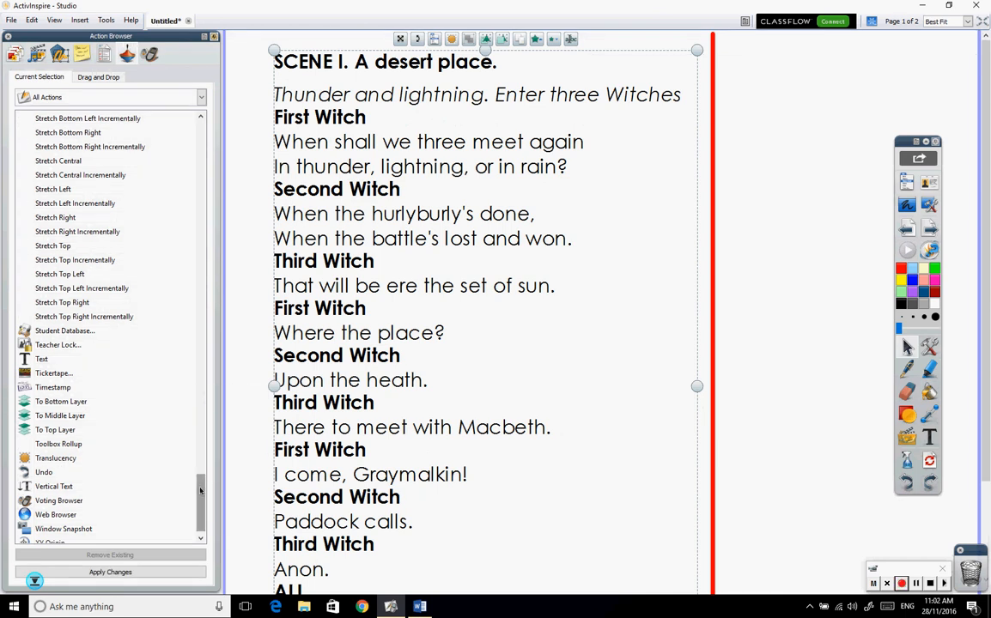
{"action": "left_click", "coordinate": [201, 96]}
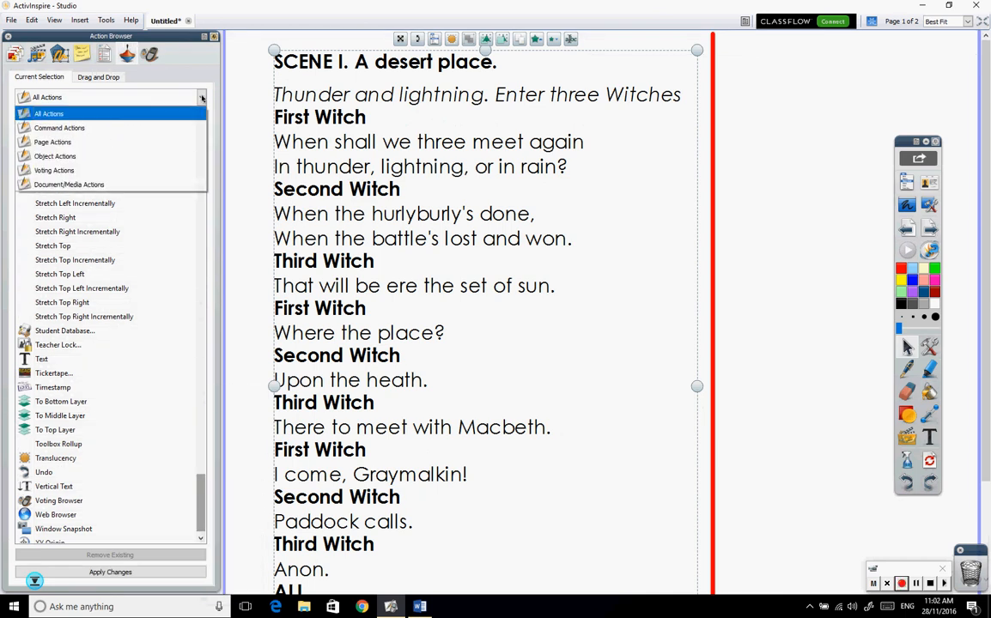
{"action": "left_click", "coordinate": [59, 127]}
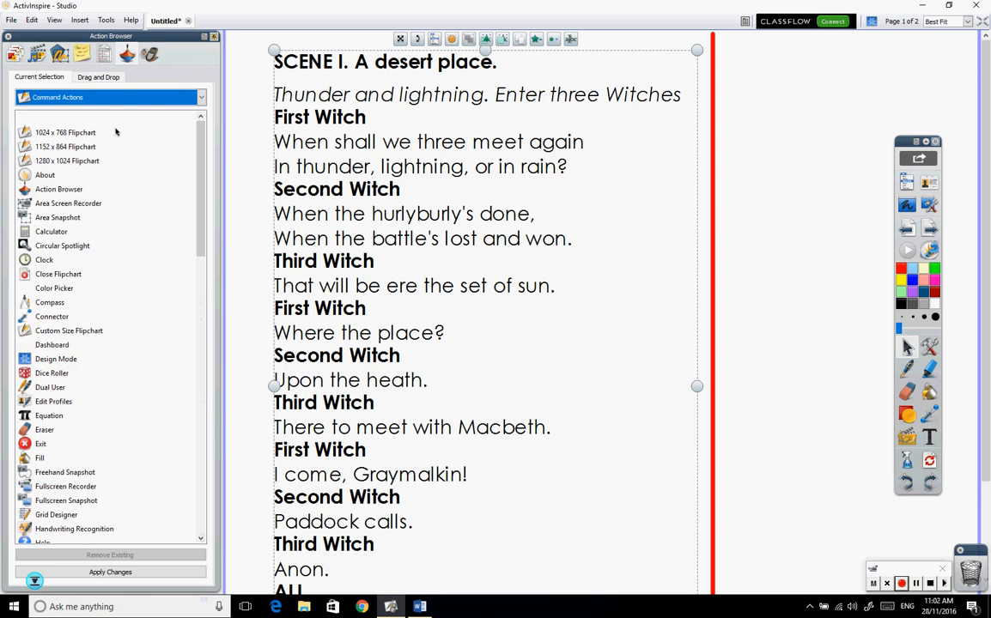
{"action": "left_click", "coordinate": [201, 97]}
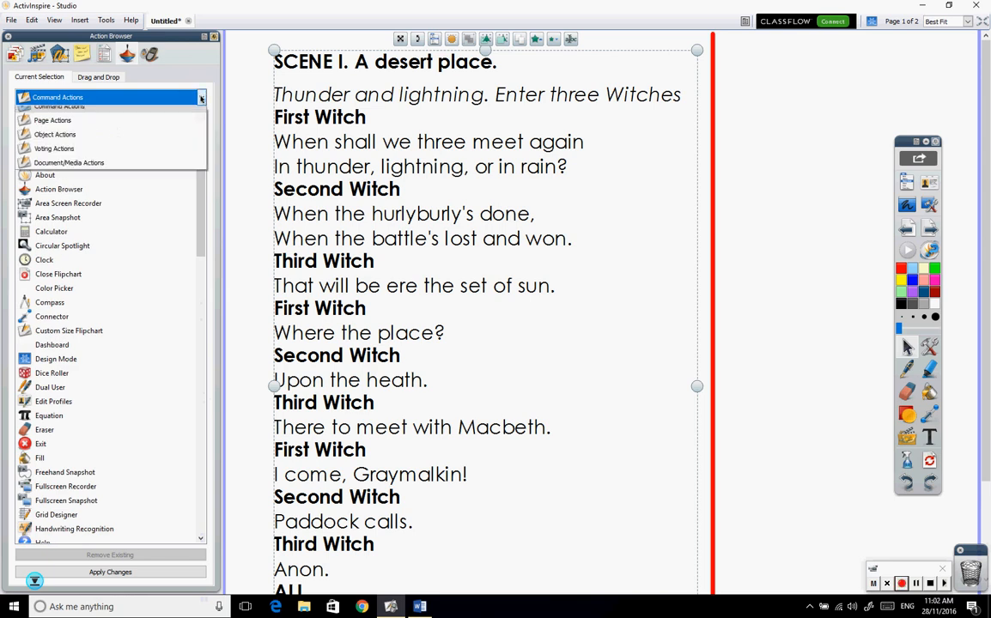
{"action": "left_click", "coordinate": [201, 97]}
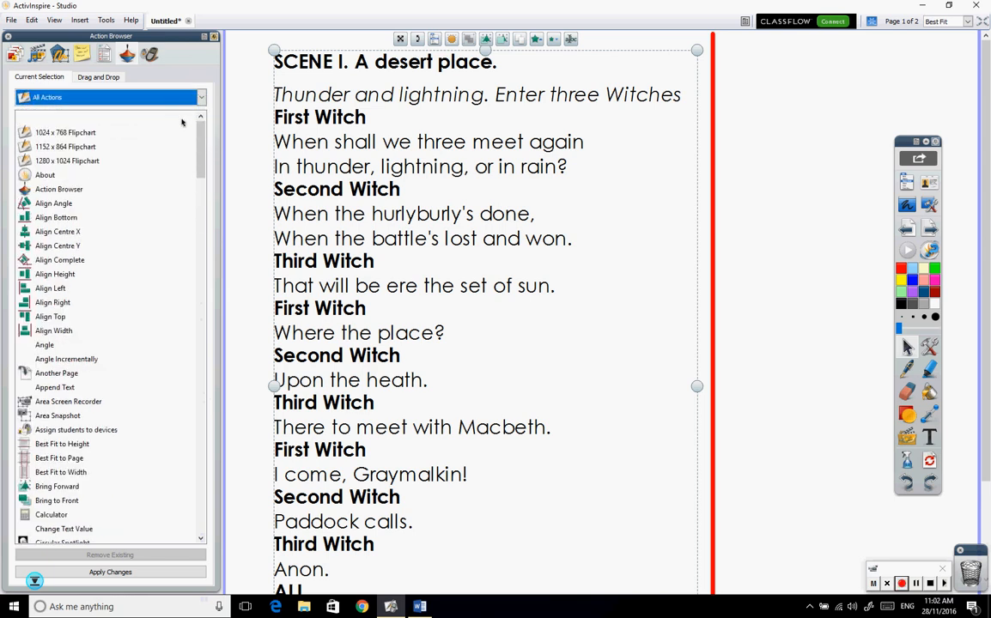
{"action": "scroll", "scroll_direction": "down", "scroll_amount": 3}
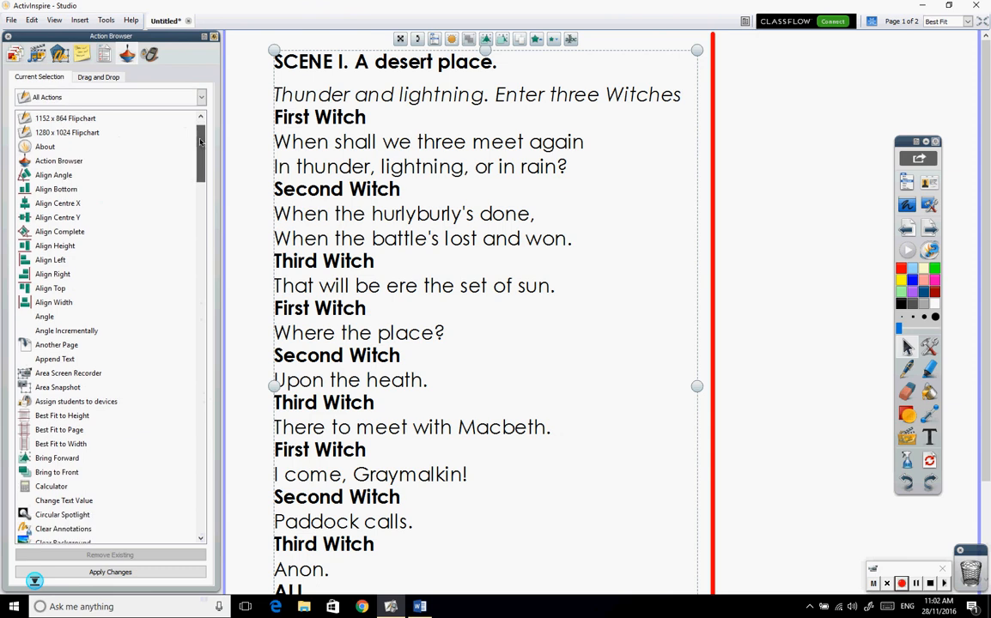
{"action": "scroll", "scroll_direction": "down", "scroll_amount": 3}
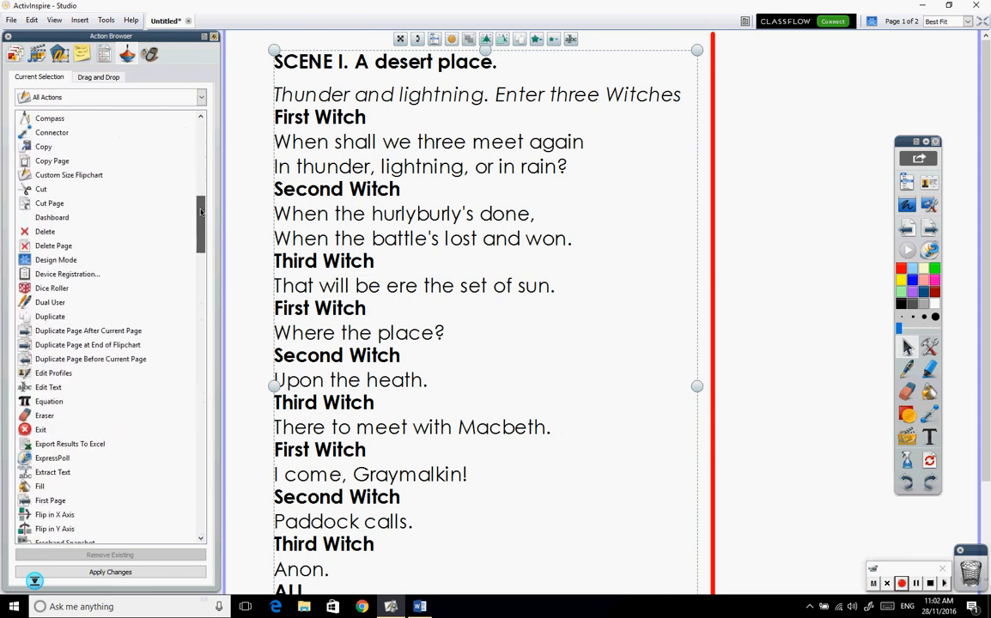
{"action": "scroll", "scroll_direction": "down", "scroll_amount": 3}
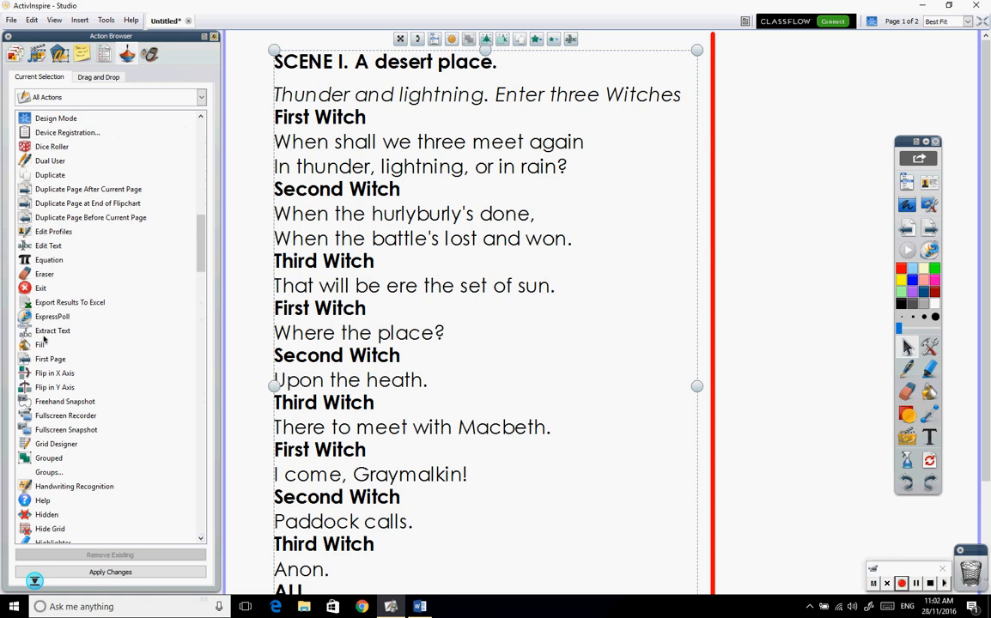
{"action": "mouse_move", "coordinate": [51, 335]}
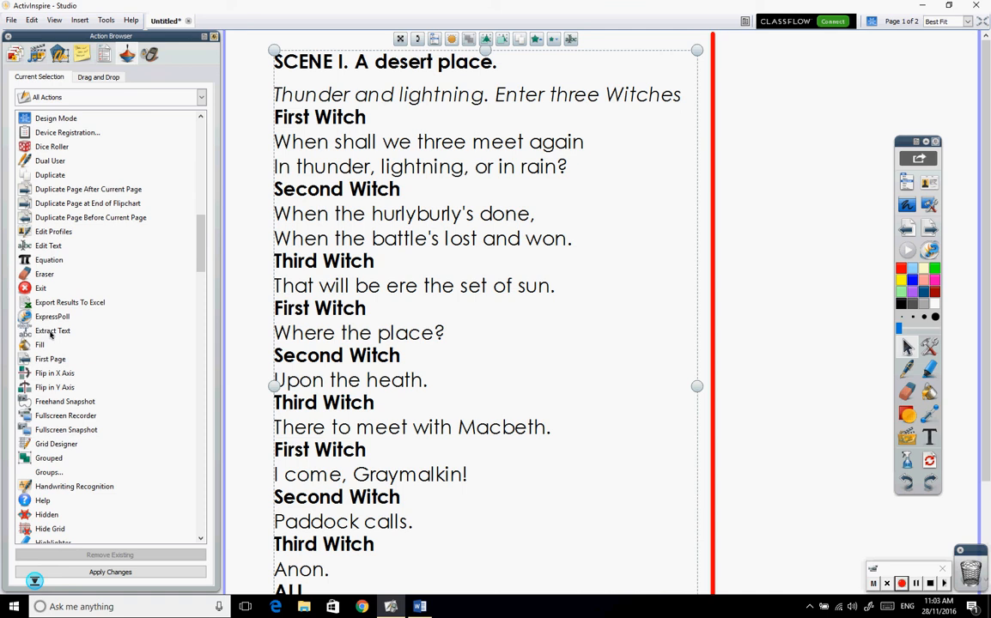
Apply the Extract Text action to the scene text and close the Action Browser
{"action": "left_click", "coordinate": [53, 330]}
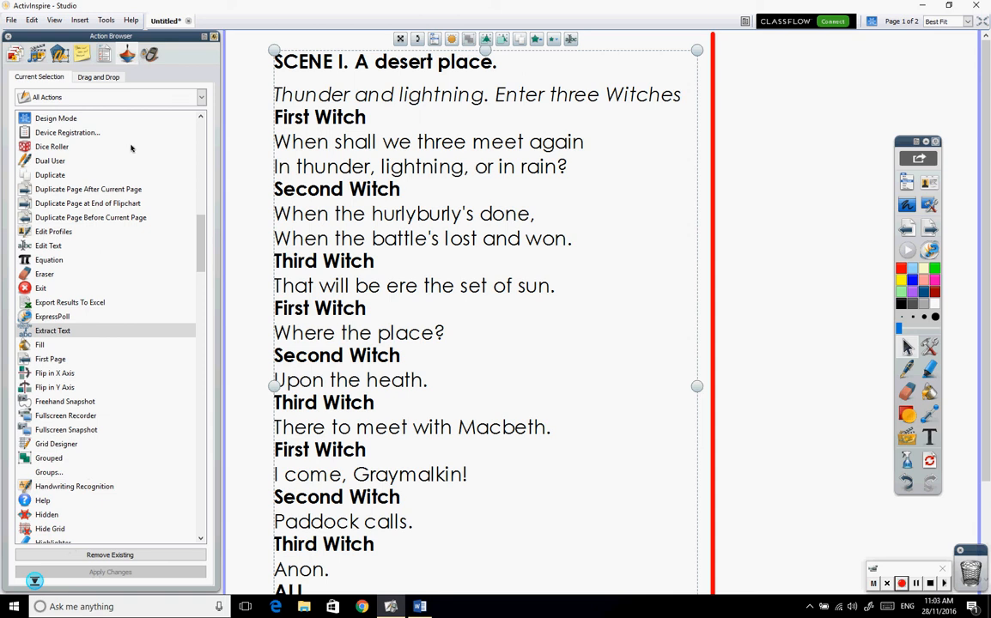
{"action": "mouse_move", "coordinate": [73, 337]}
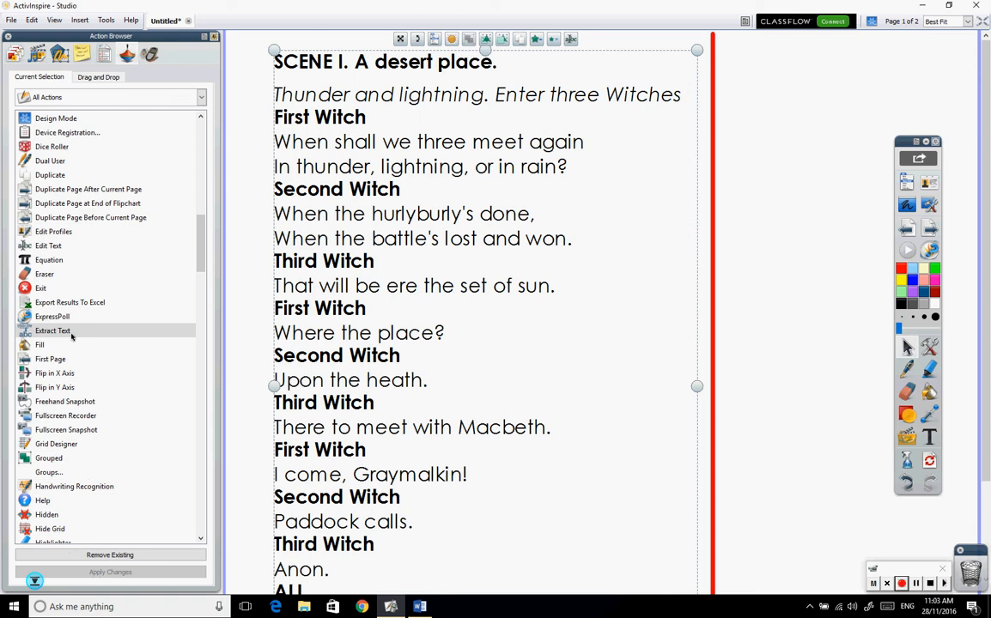
{"action": "mouse_move", "coordinate": [171, 275]}
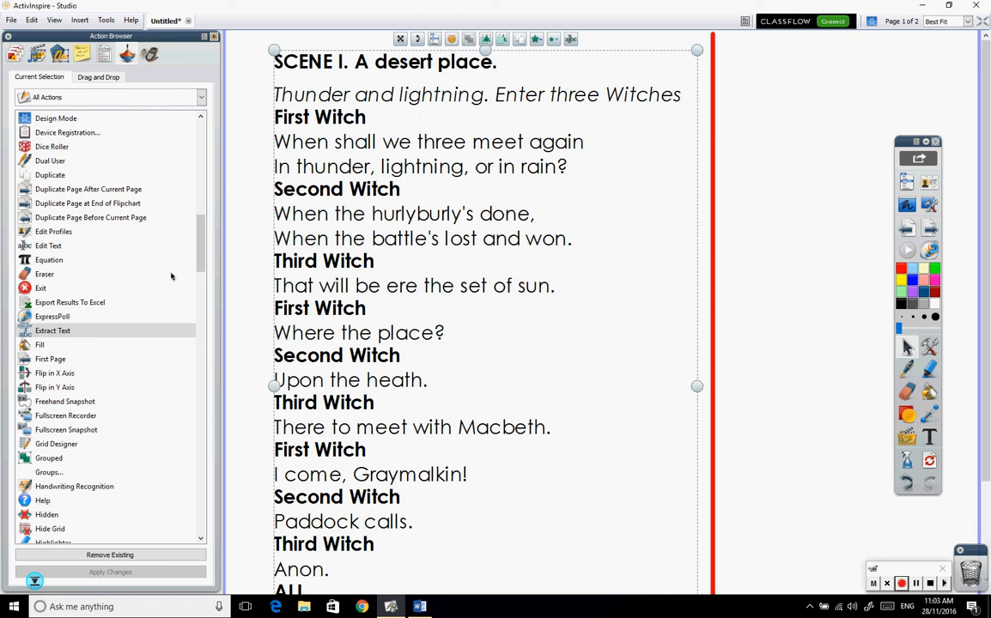
{"action": "left_click", "coordinate": [213, 36]}
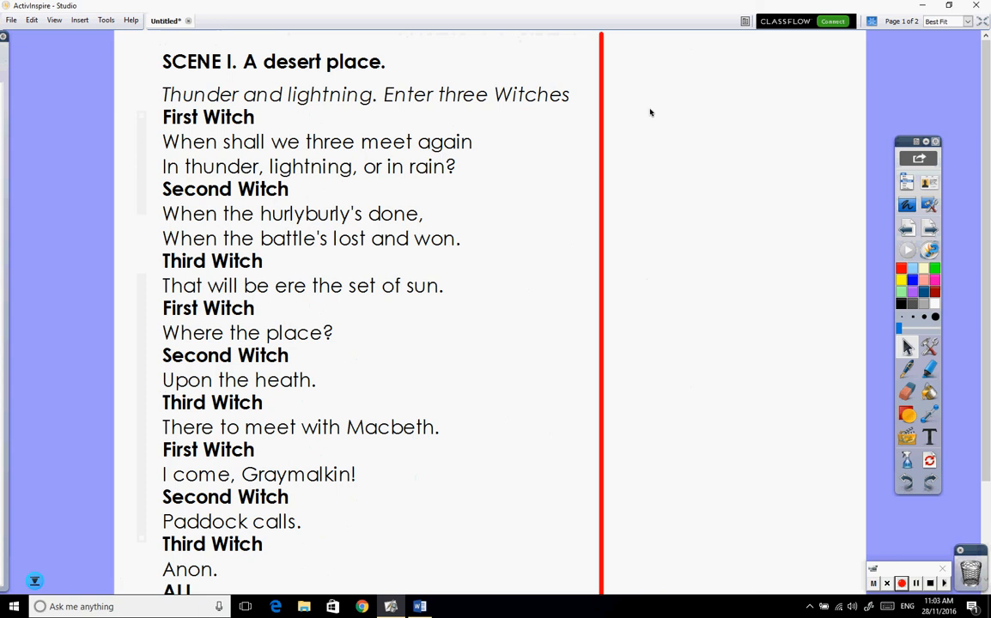
{"action": "mouse_move", "coordinate": [735, 108]}
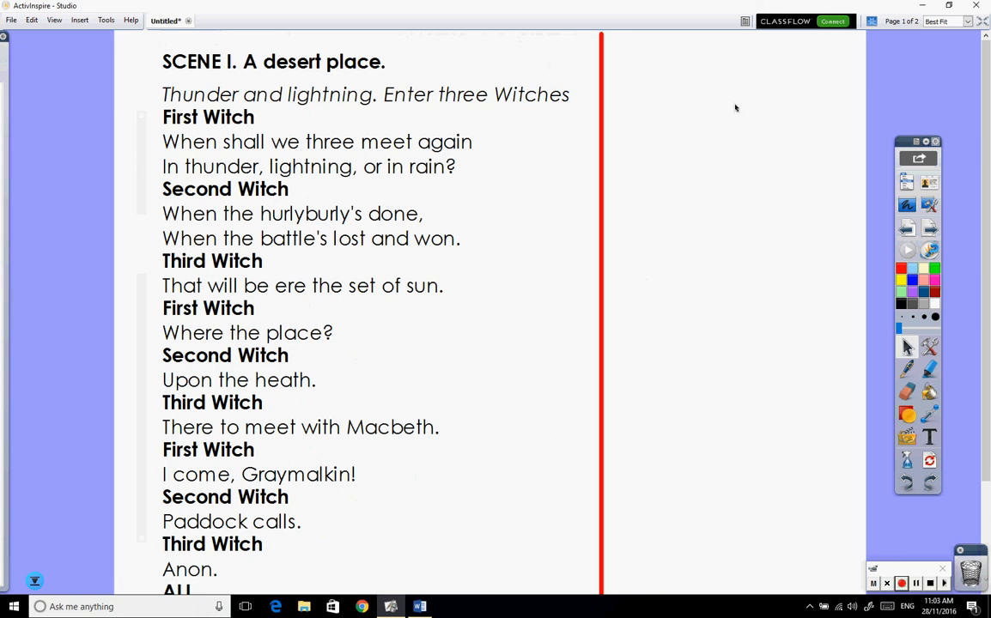
{"action": "mouse_move", "coordinate": [479, 99]}
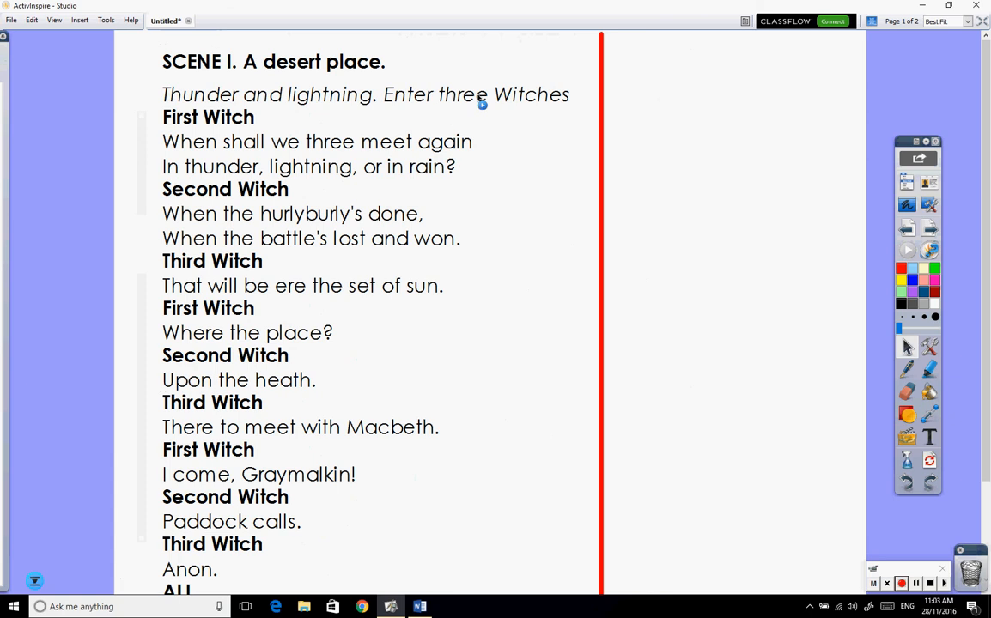
{"action": "mouse_move", "coordinate": [450, 144]}
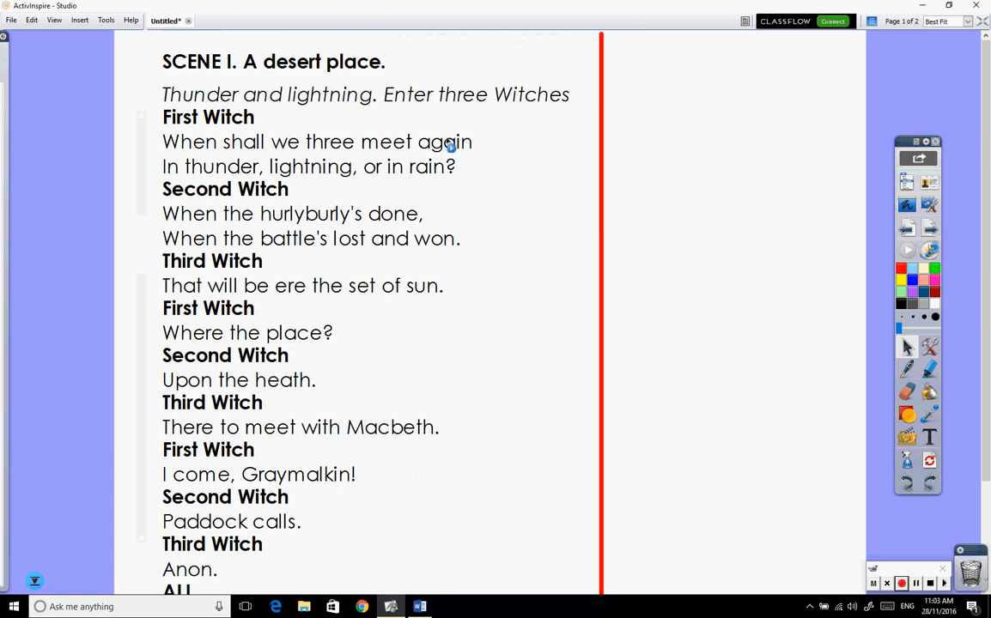
{"action": "mouse_move", "coordinate": [456, 148]}
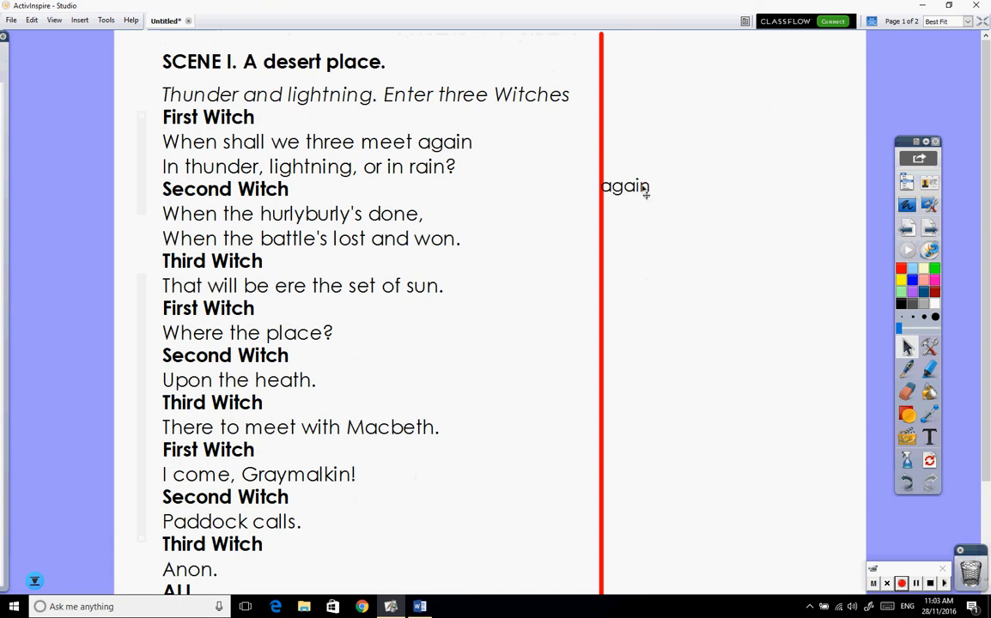
Drag the words 'again' and 'rain' out to the right of the red divider
{"action": "left_click_drag", "start_coordinate": [625, 187], "coordinate": [715, 127]}
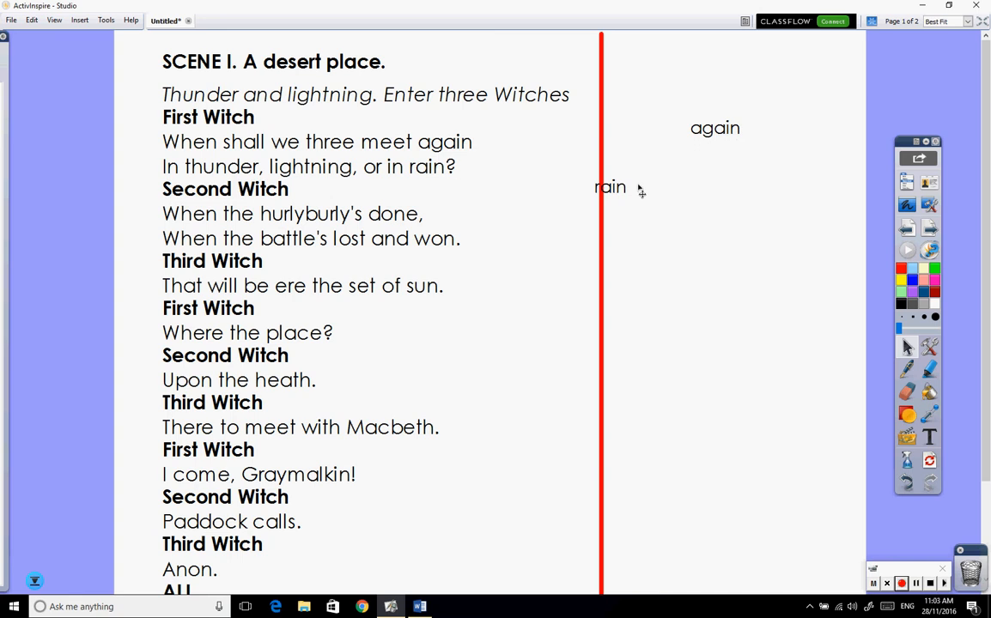
{"action": "left_click_drag", "start_coordinate": [609, 187], "coordinate": [721, 152]}
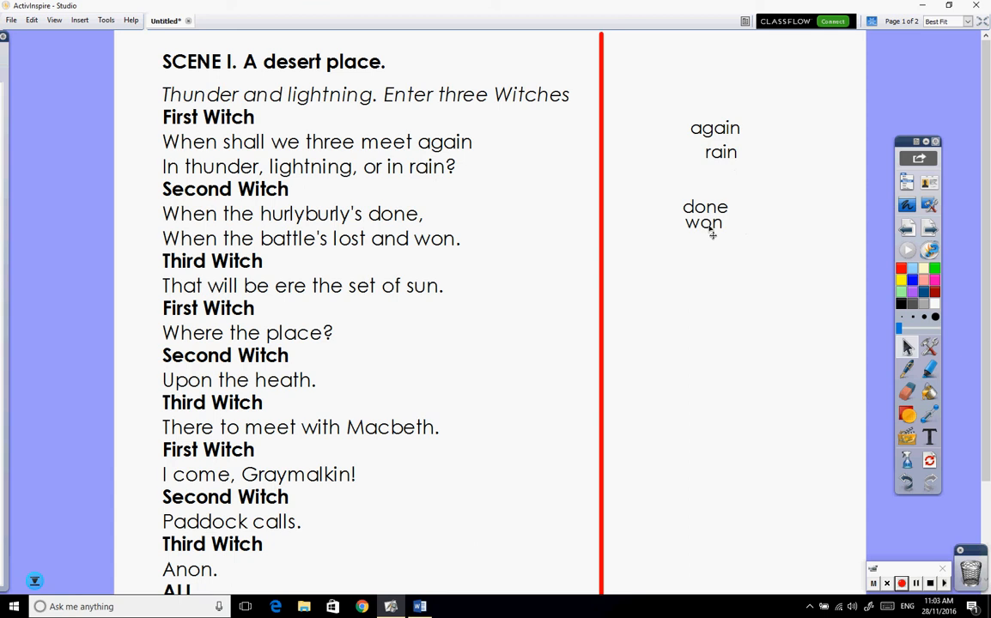
{"action": "scroll", "scroll_direction": "up", "scroll_amount": 3}
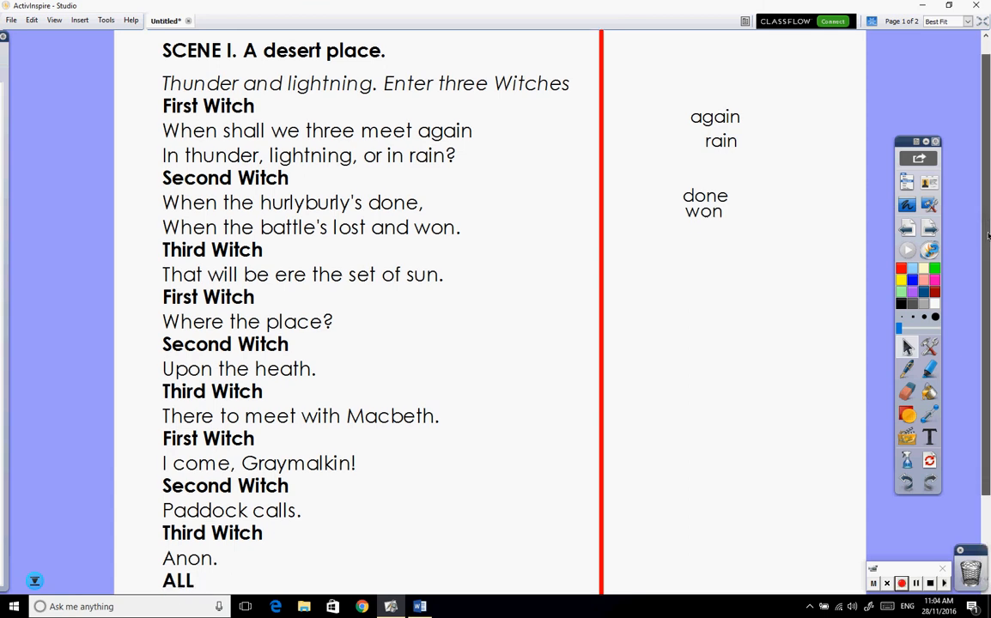
{"action": "scroll", "scroll_direction": "down", "scroll_amount": 3}
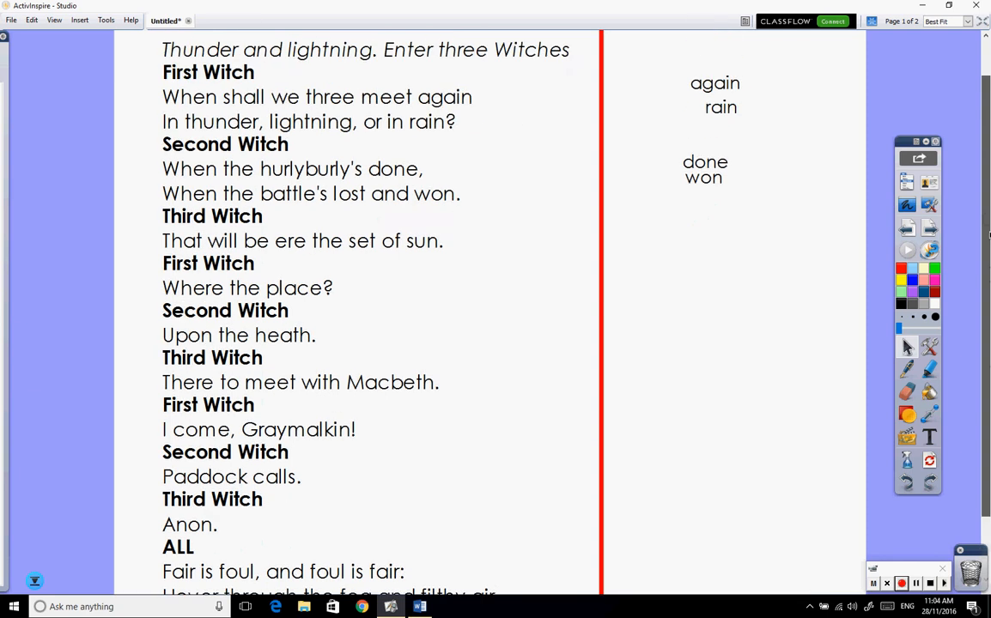
{"action": "scroll", "scroll_direction": "down", "scroll_amount": 3}
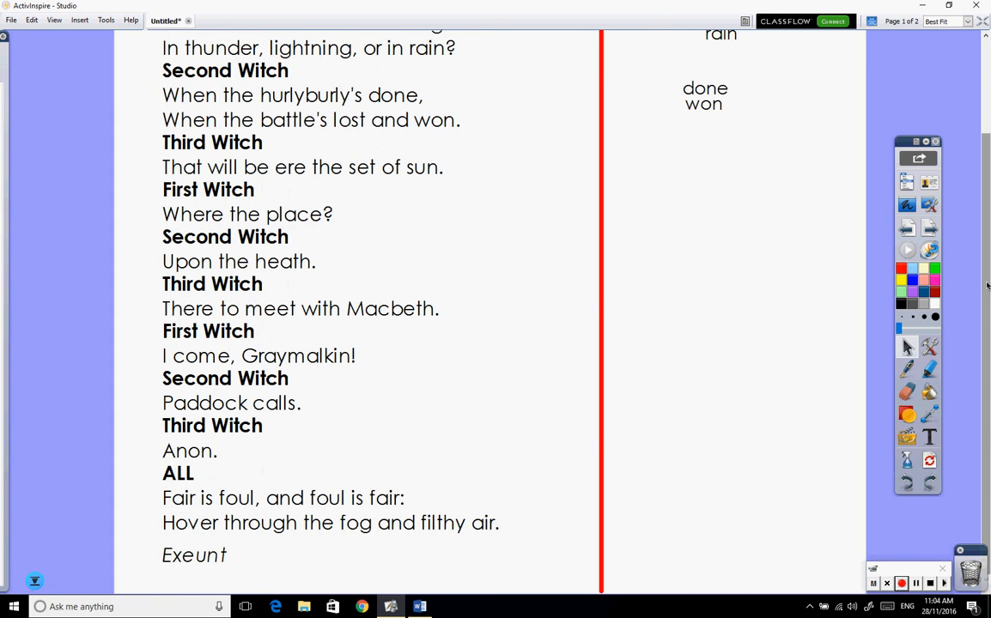
{"action": "scroll", "scroll_direction": "up", "scroll_amount": 3}
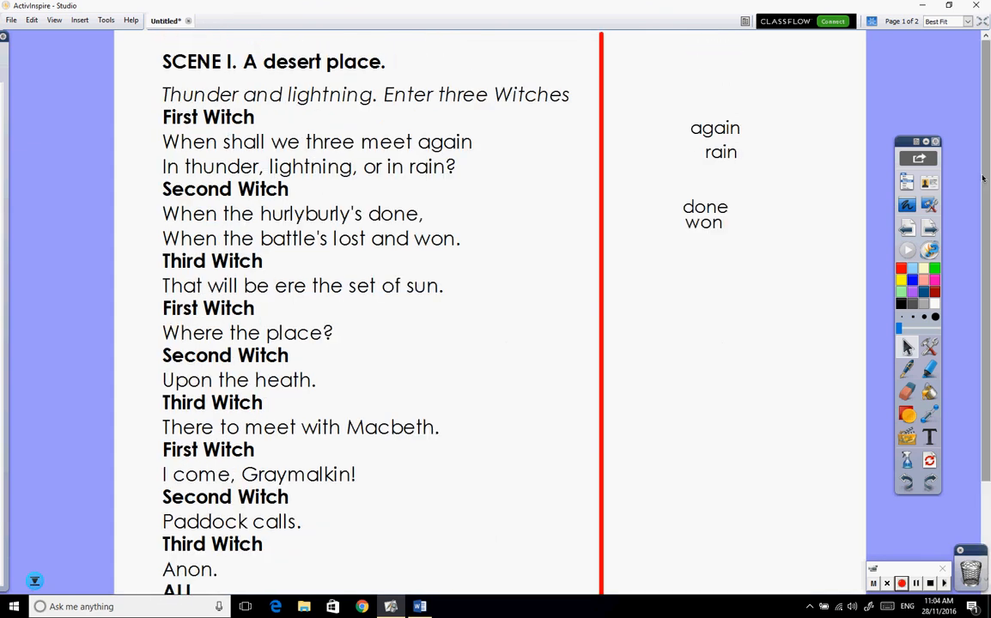